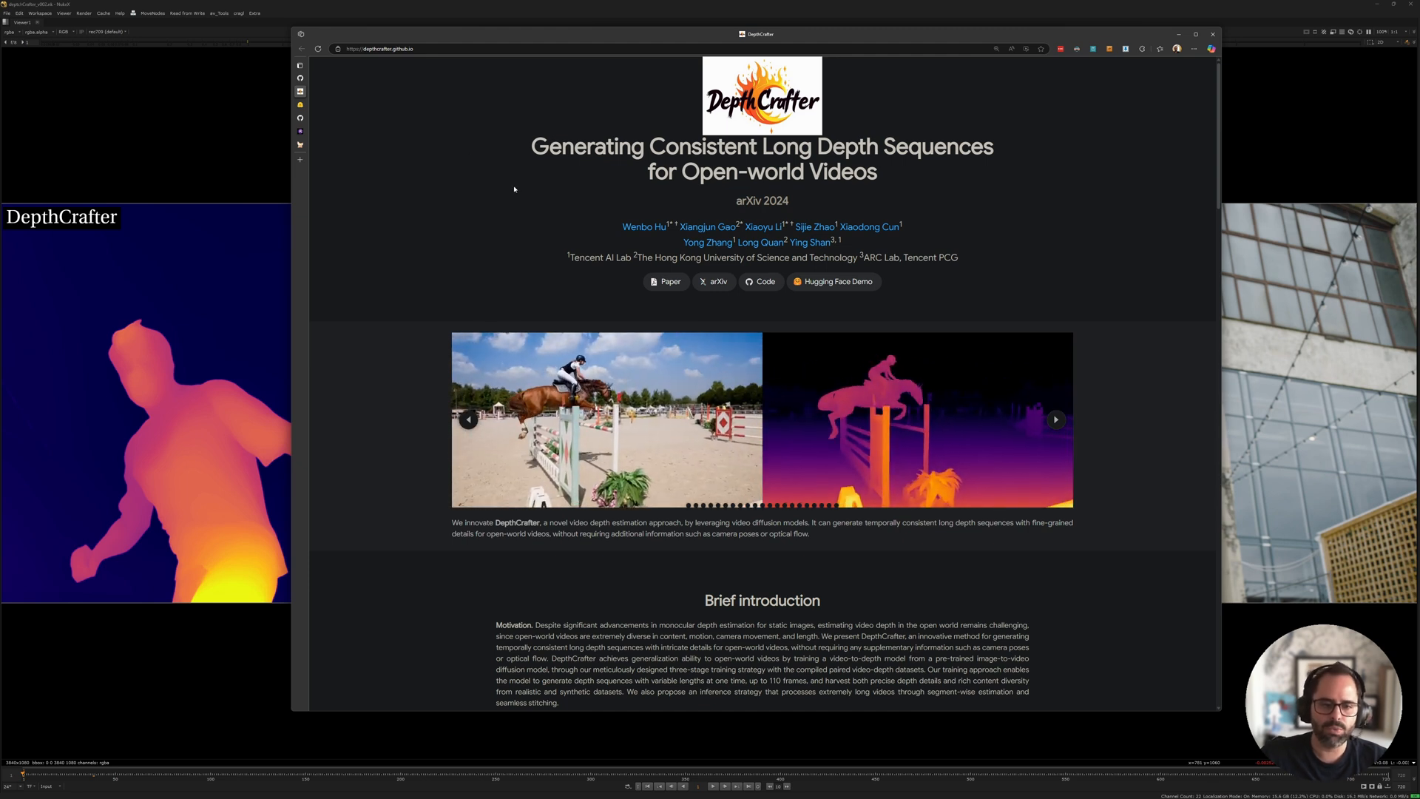
- Scroll the DepthCrafter page and open its Hugging Face Spaces demo
scroll(down, 3)
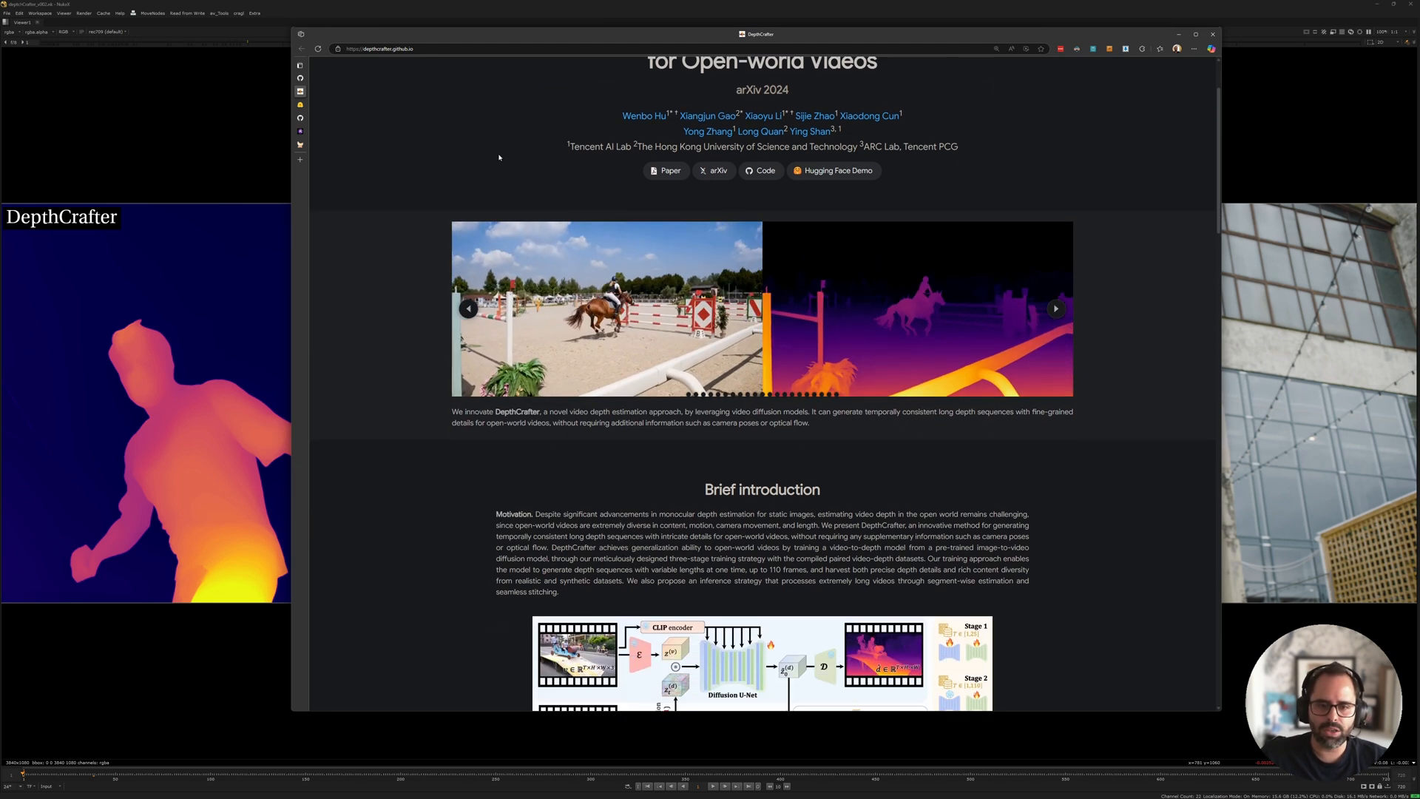
scroll(down, 3)
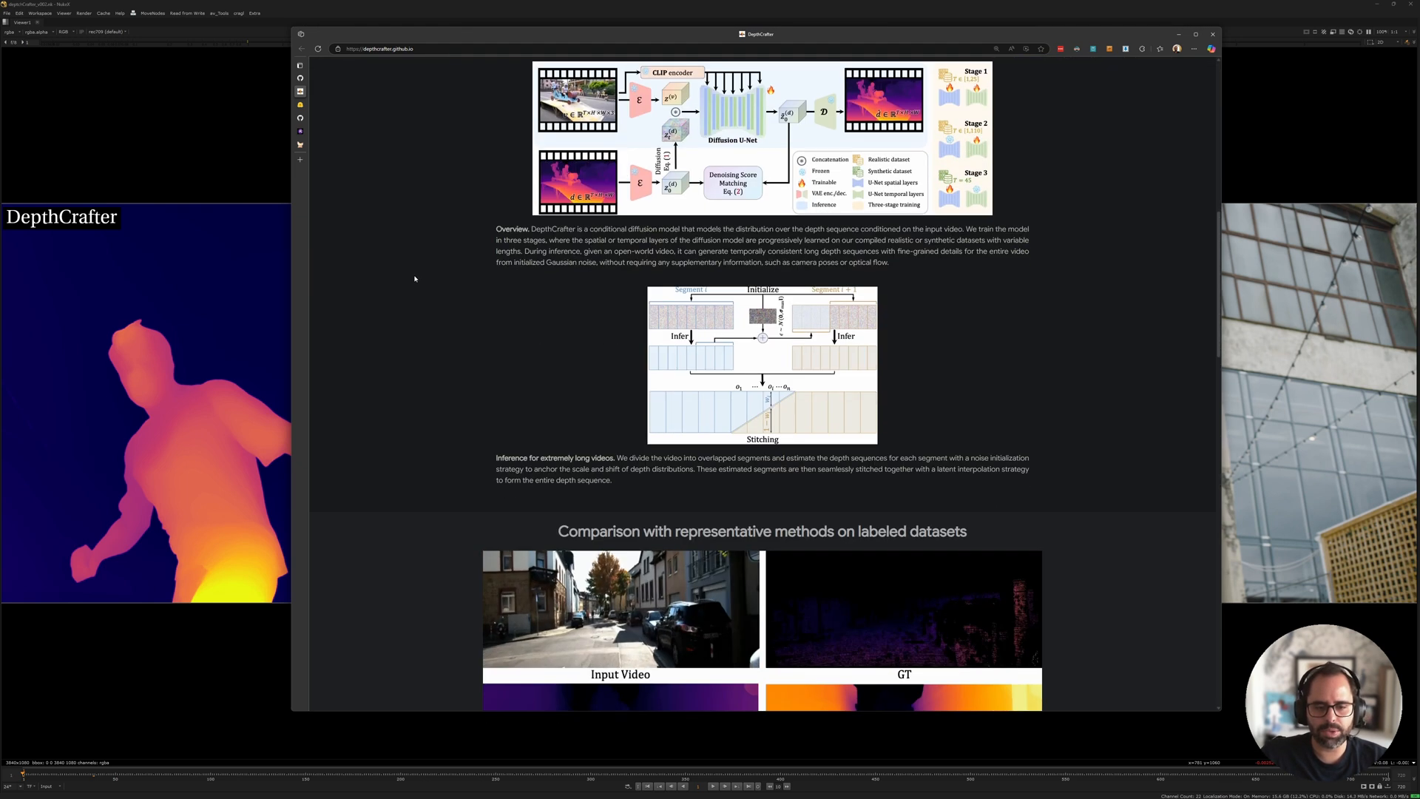
scroll(down, 3)
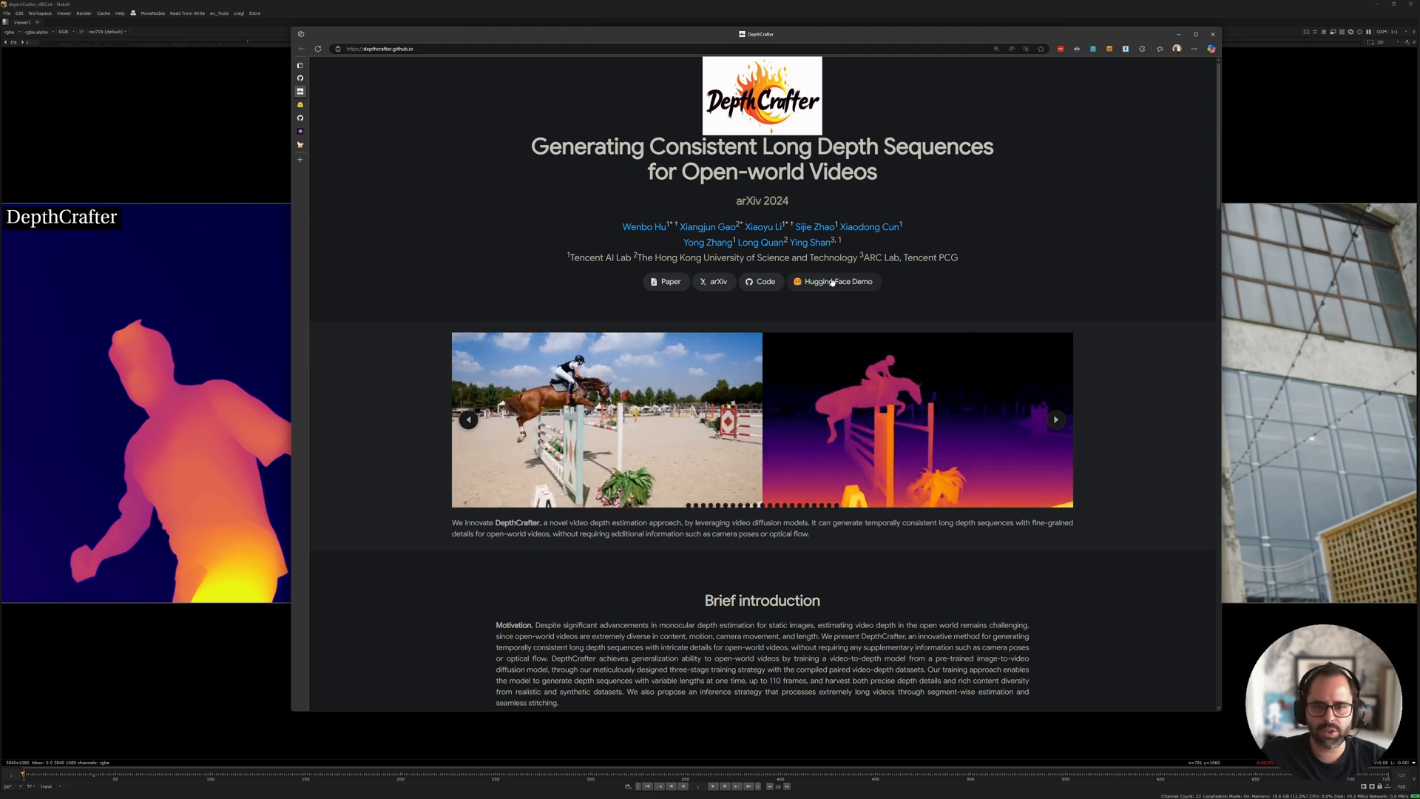
click(832, 282)
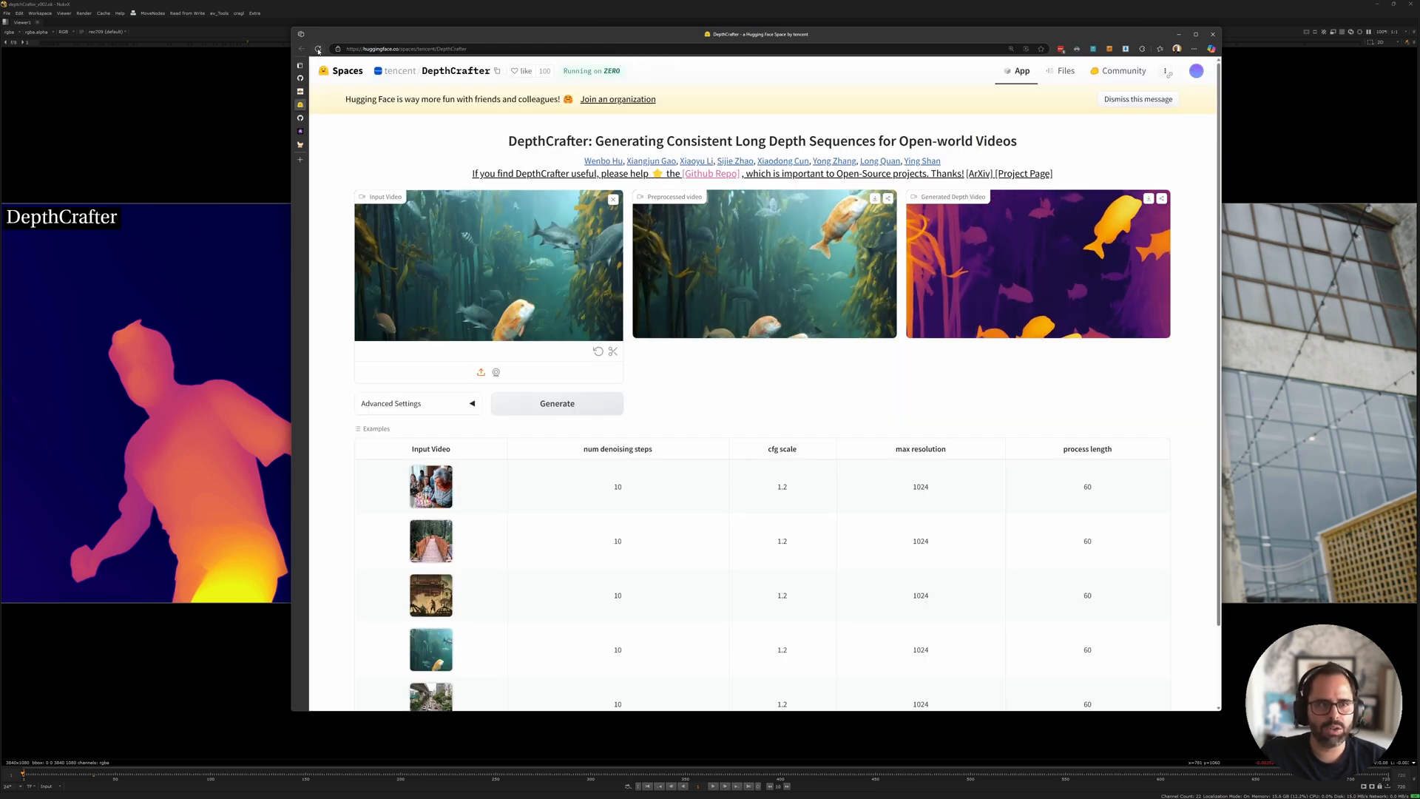
- Clear the input video and run an example video, which fails on GPU quota
click(612, 199)
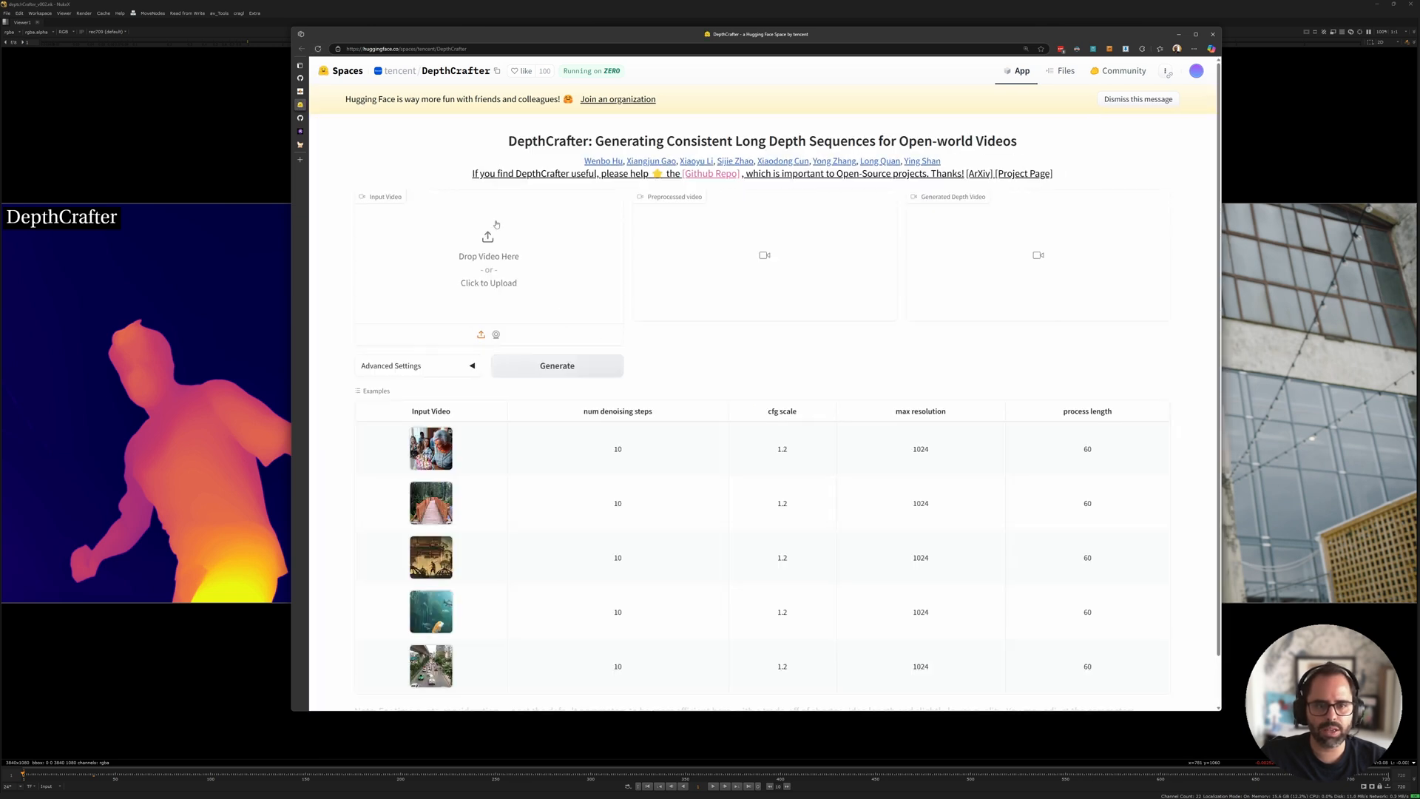
mouse_move(489, 261)
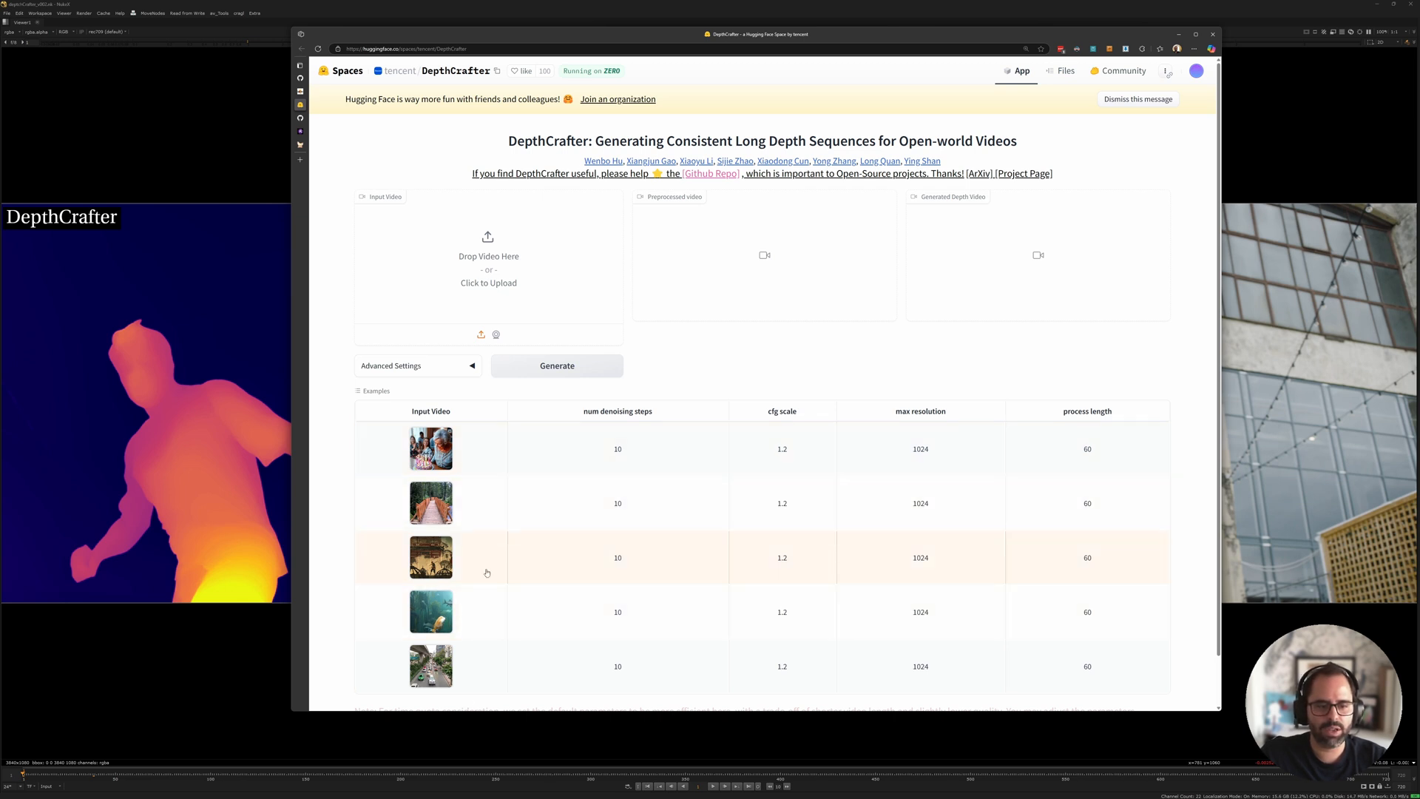
click(431, 557)
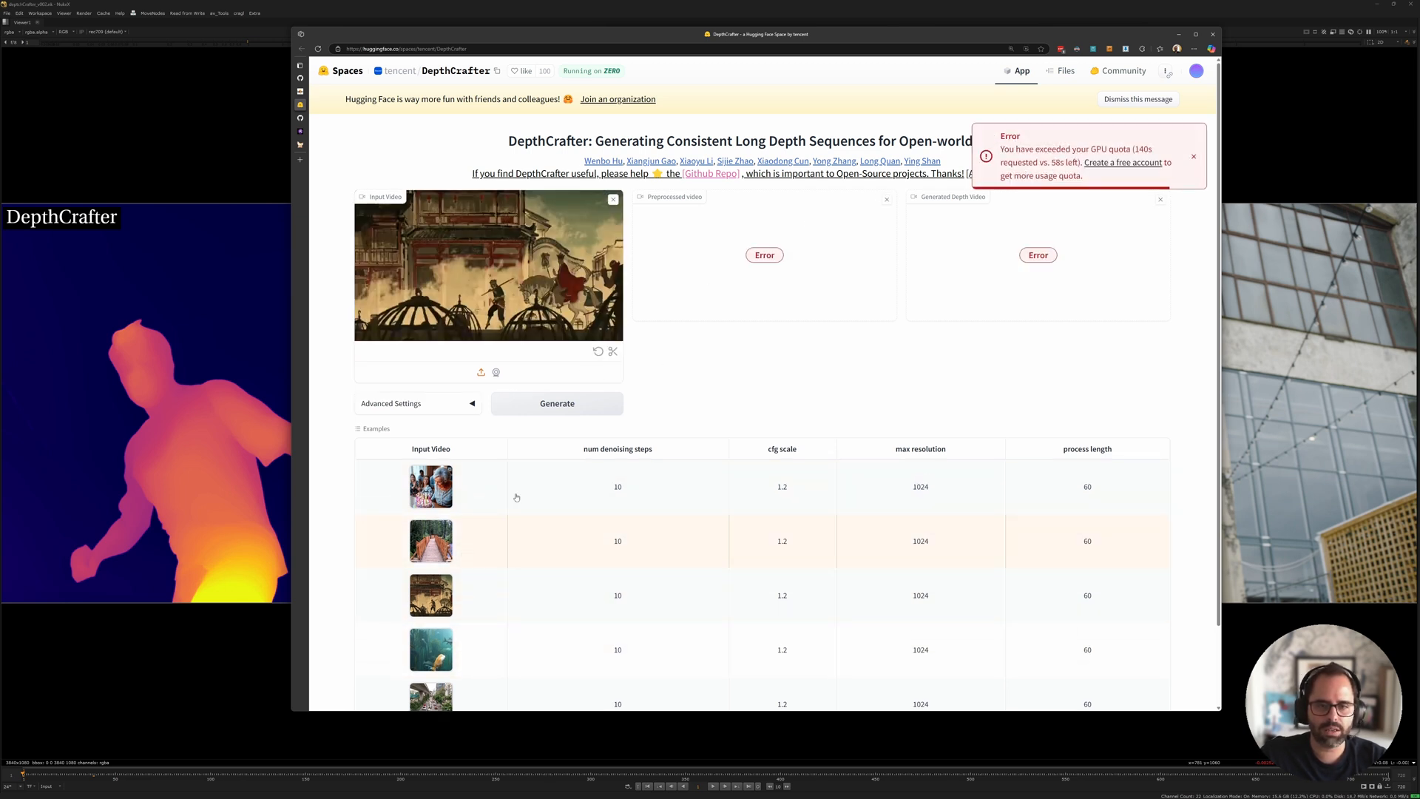
click(431, 540)
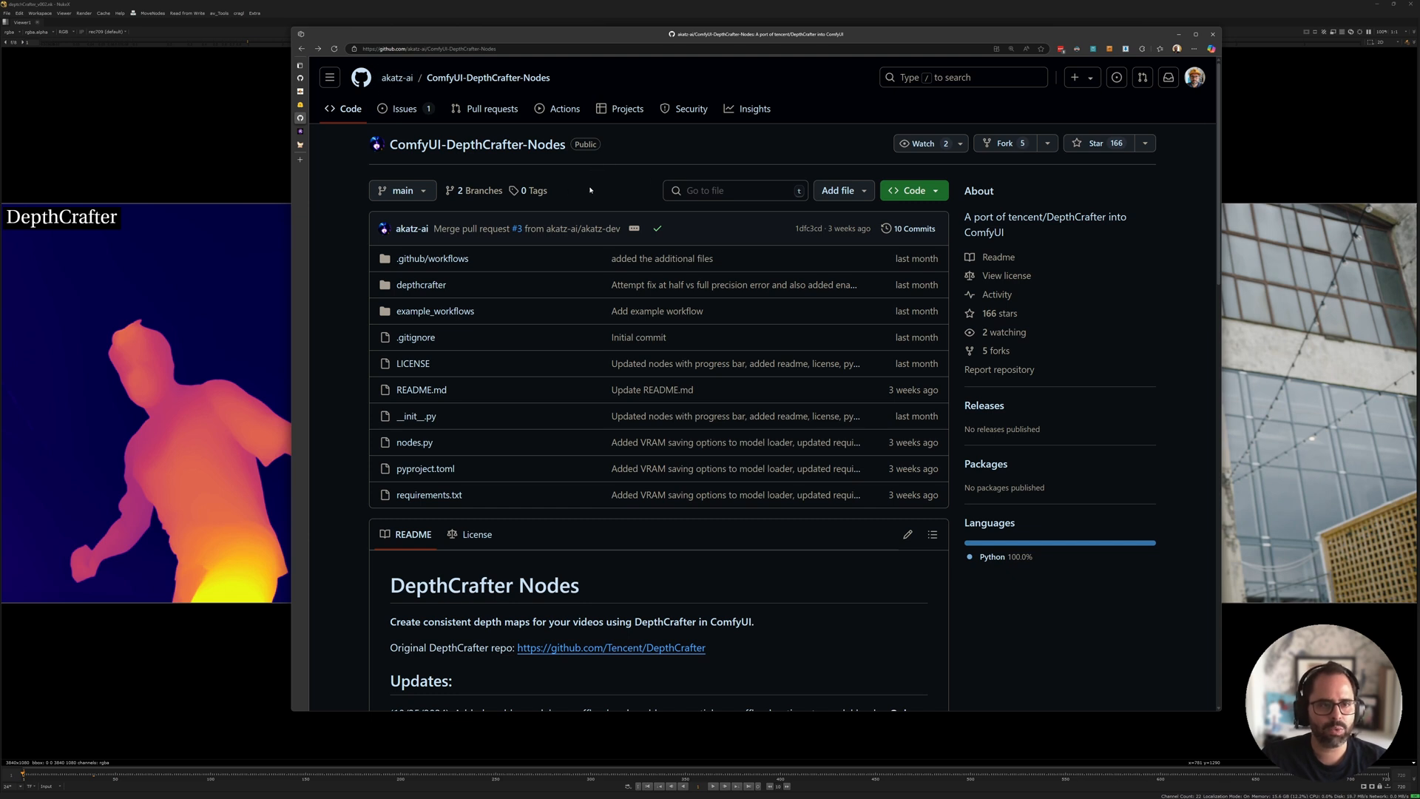
mouse_move(621, 207)
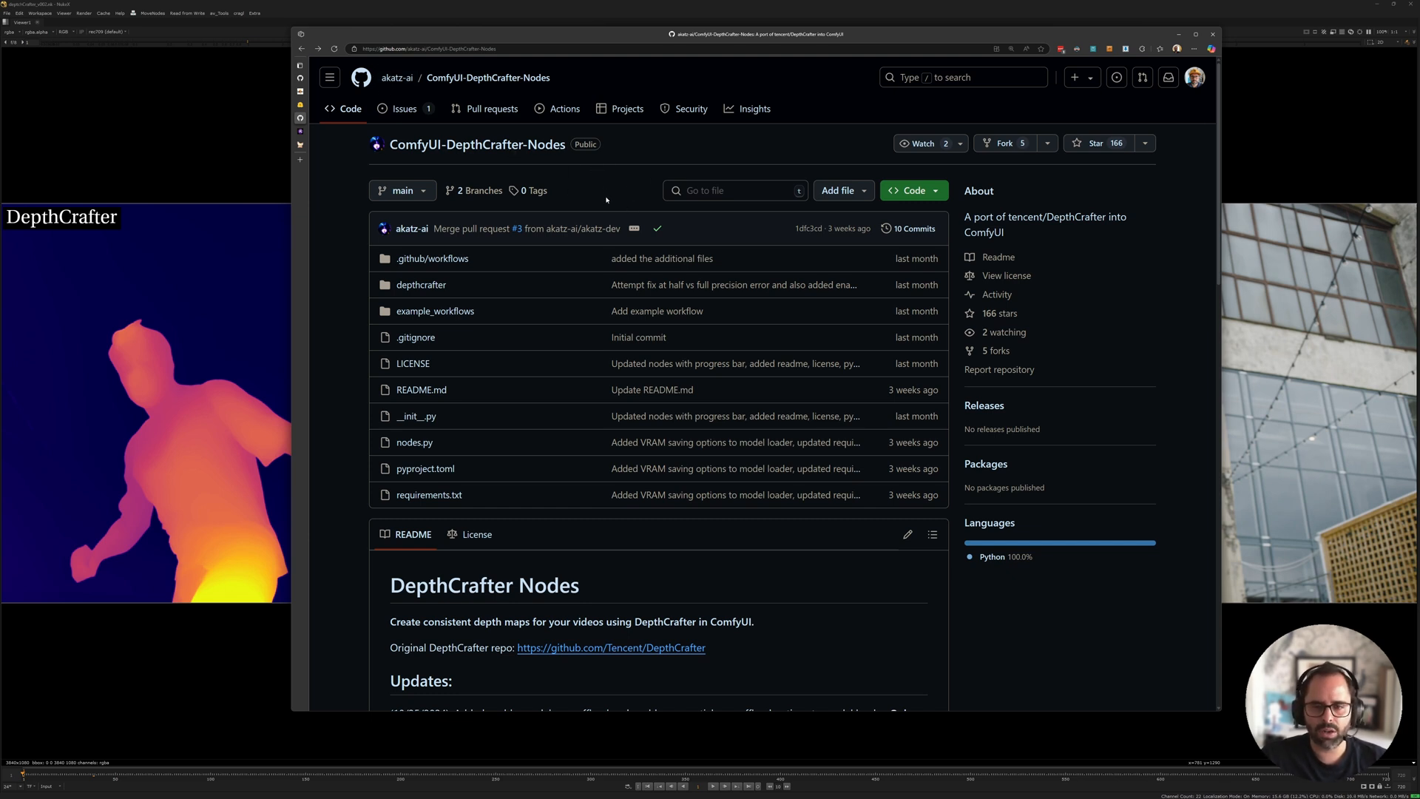
- Scroll the README, then open example_workflows and Depthcrafter_example.json
scroll(down, 3)
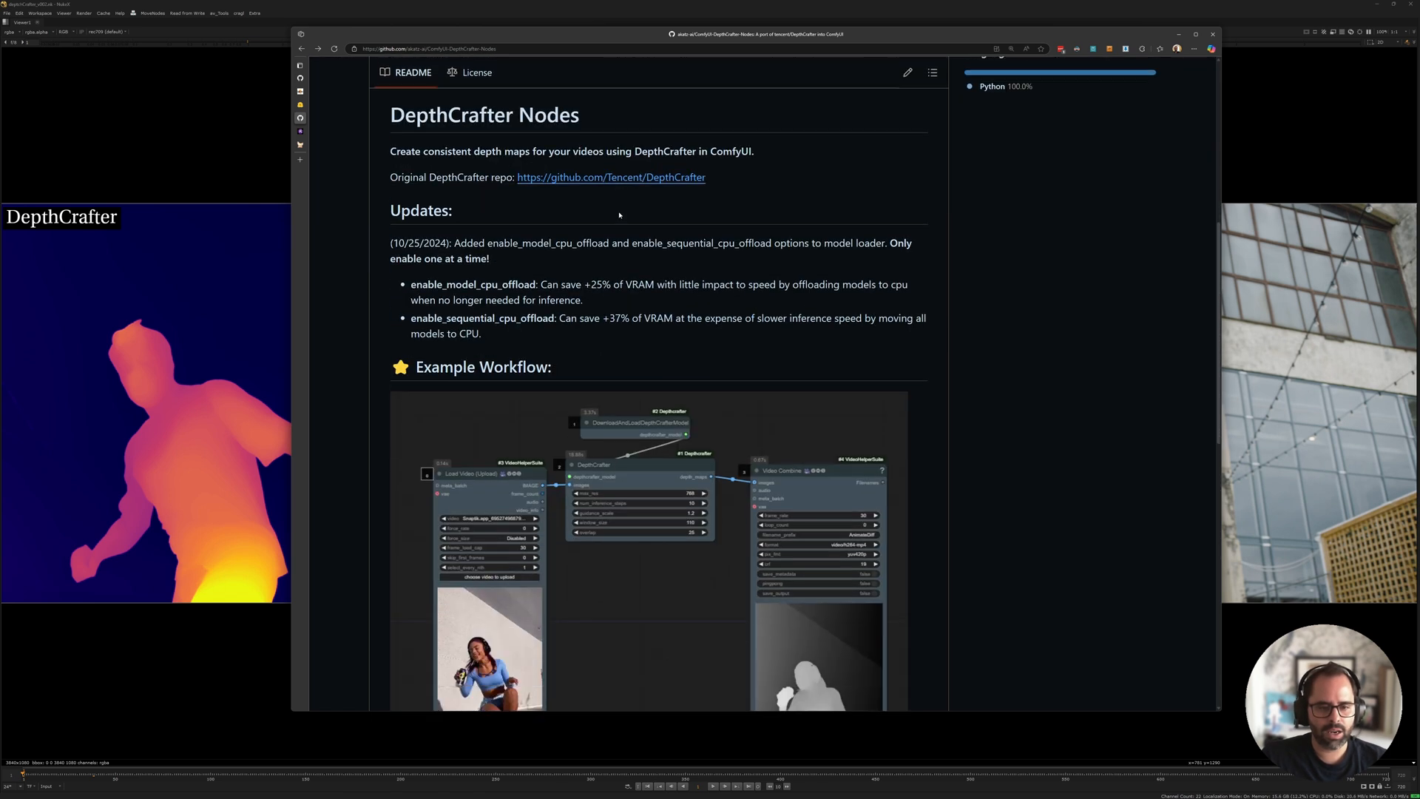
scroll(down, 3)
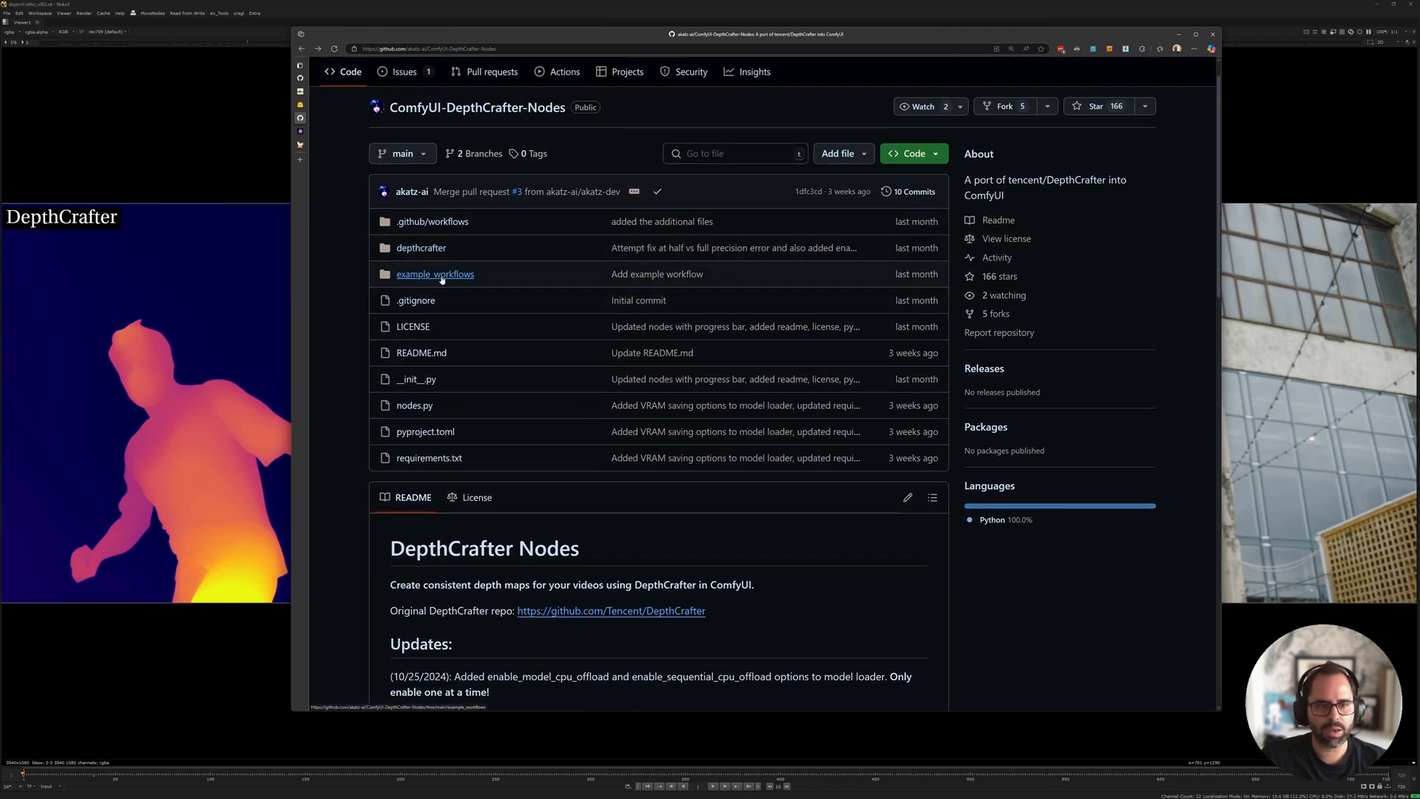
click(435, 274)
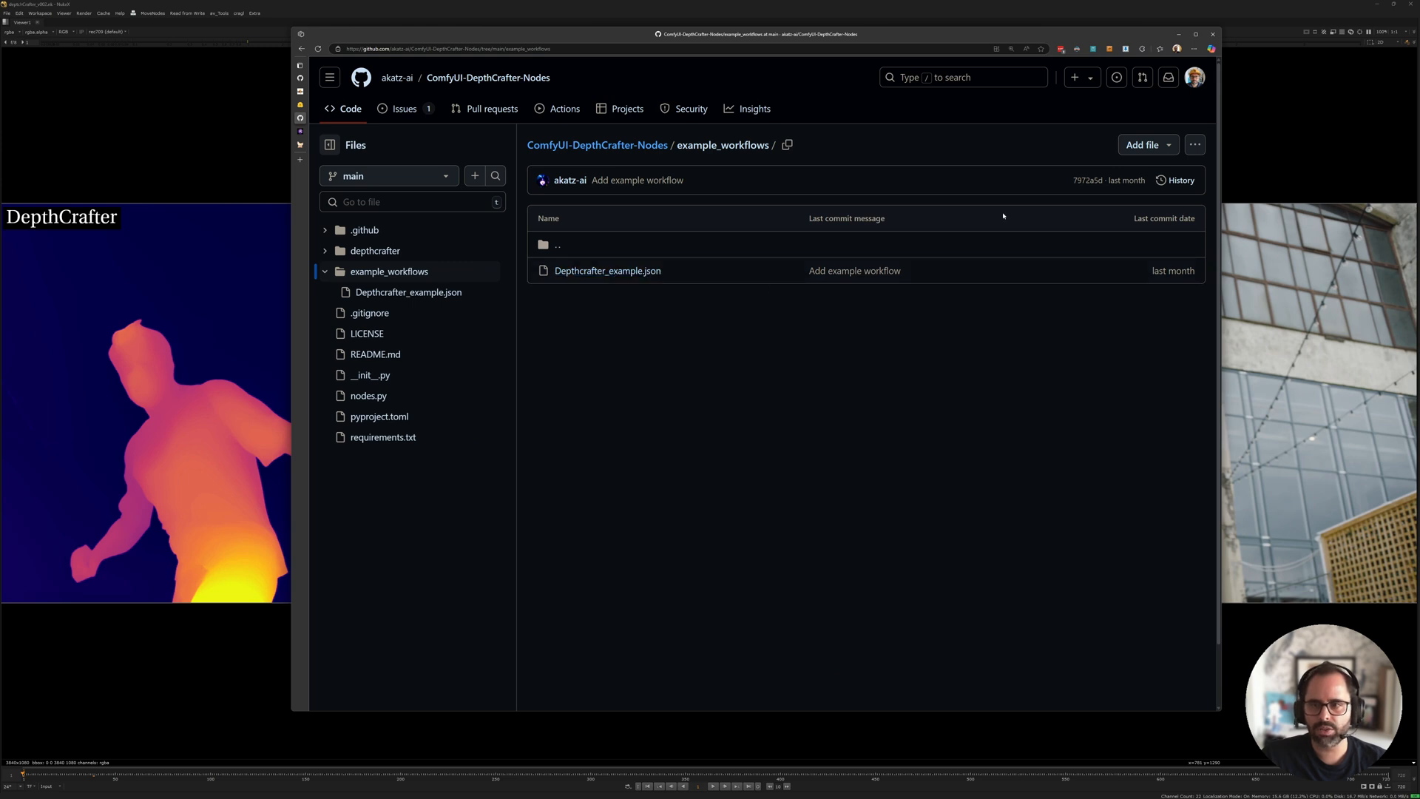
click(606, 270)
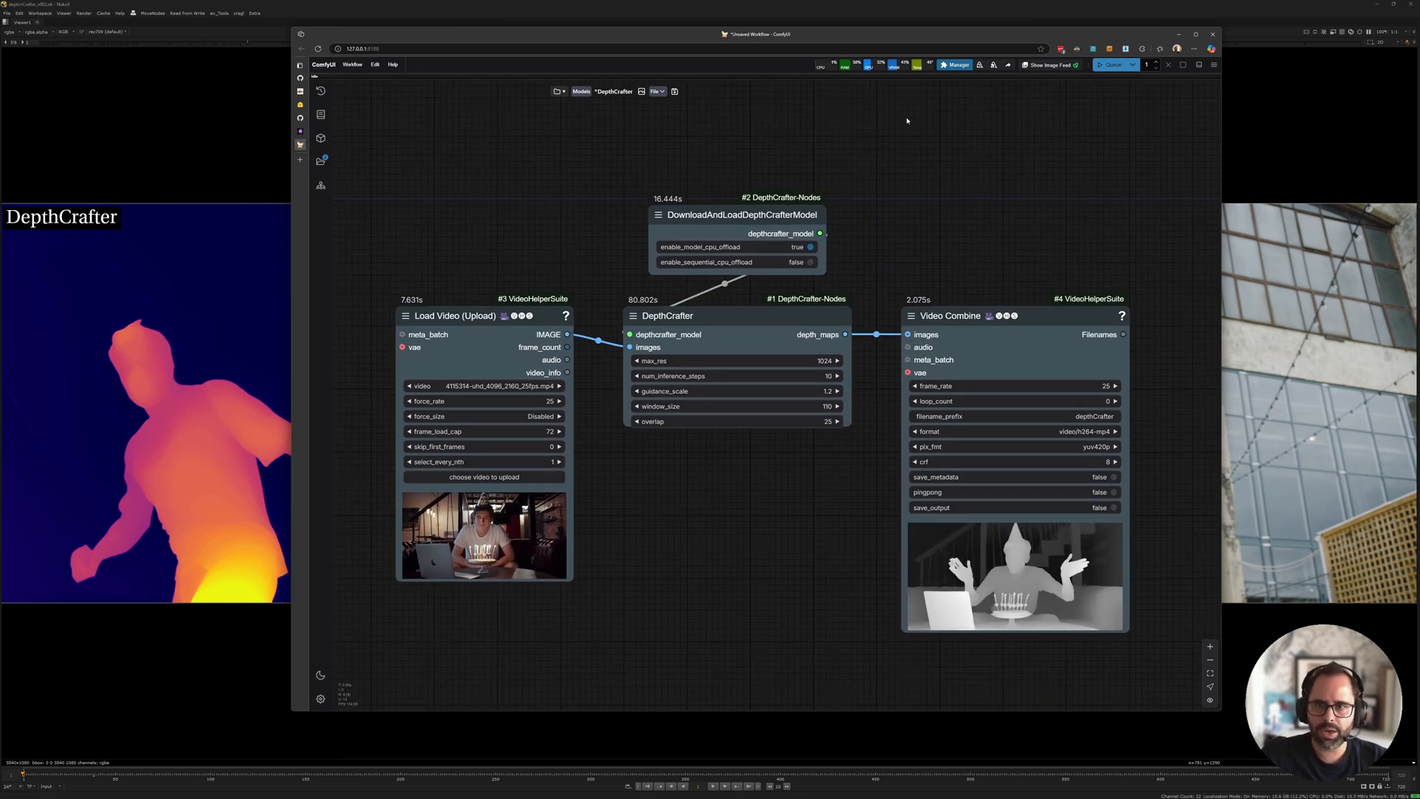
- Search Custom Nodes Manager for 'depth', then scroll the README to Installation and Usage
click(957, 65)
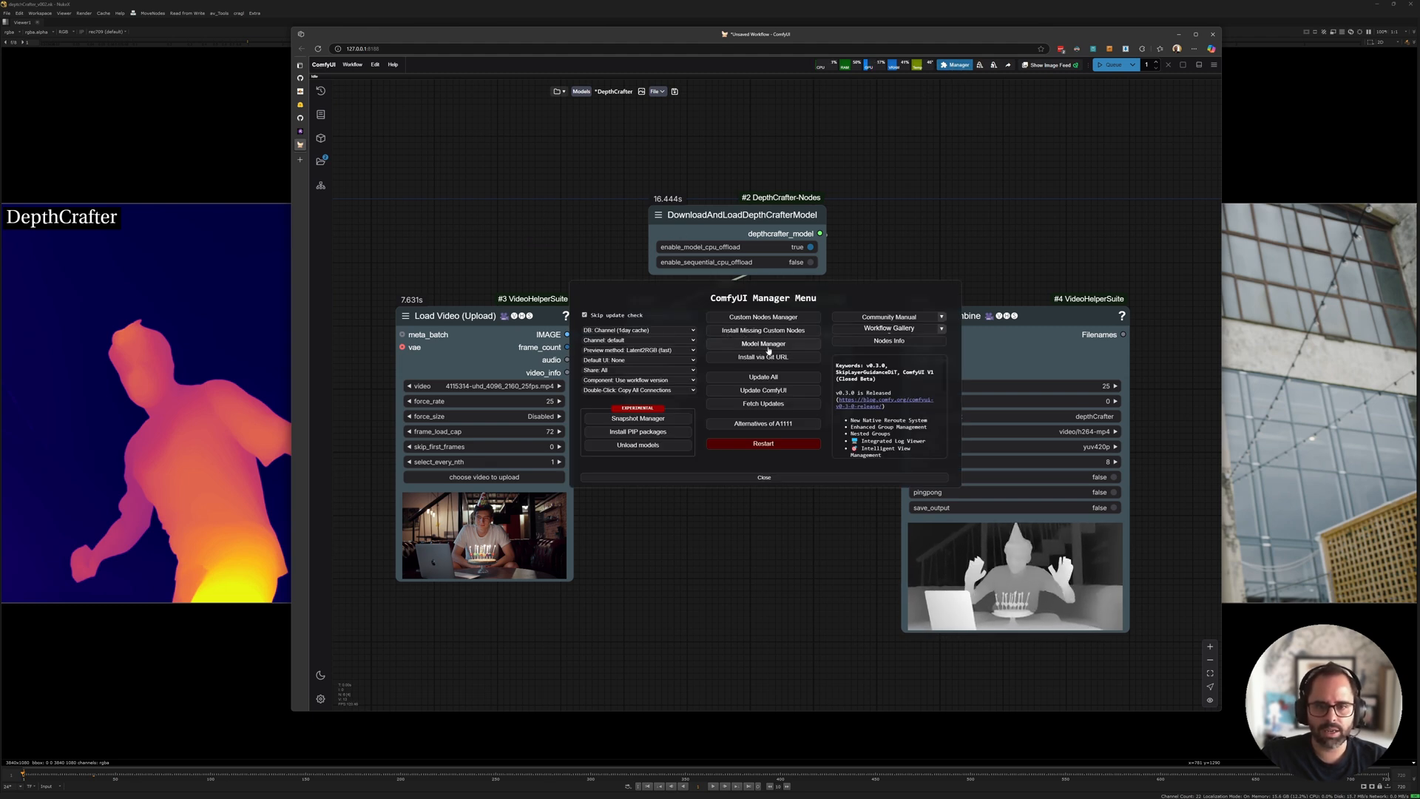
click(762, 318)
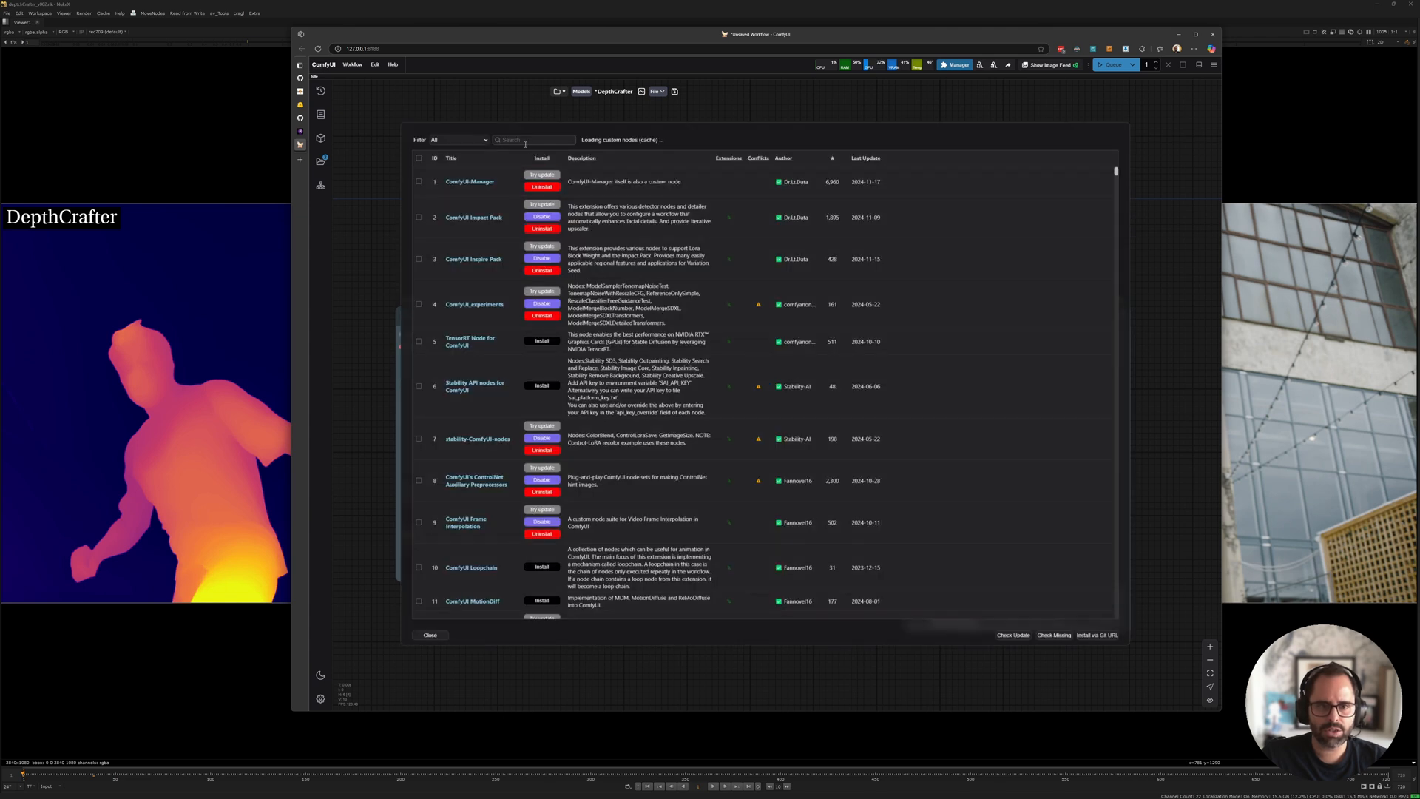
text(depth)
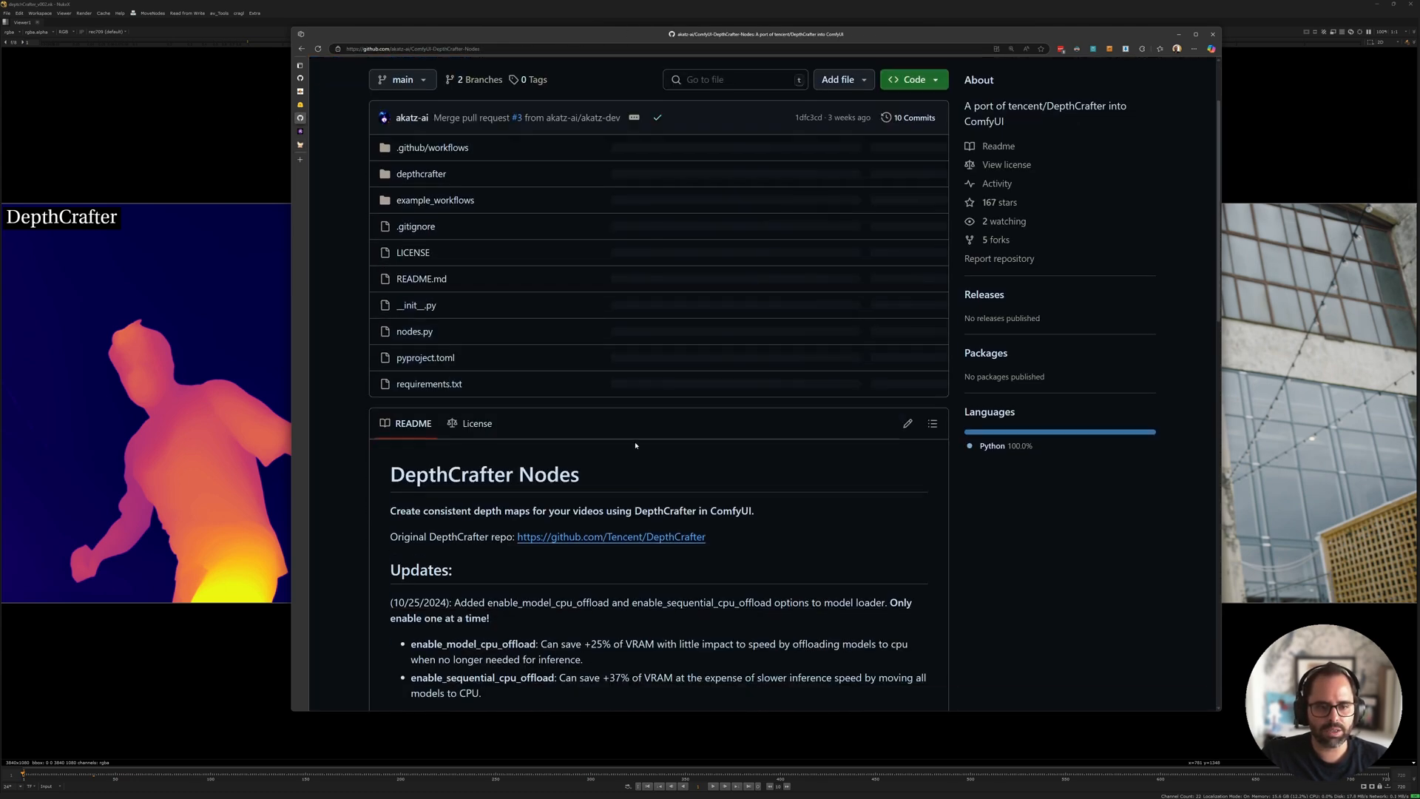
scroll(down, 3)
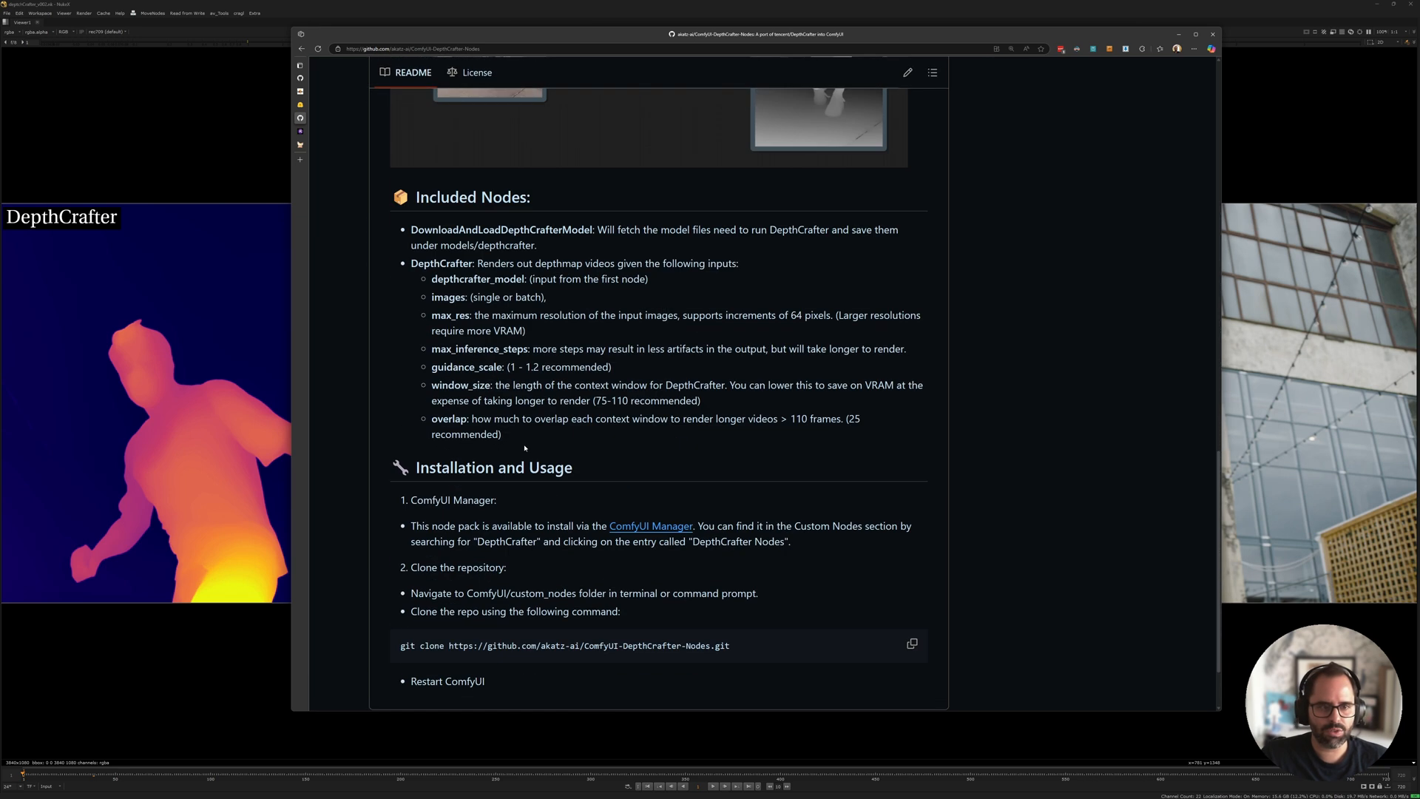
scroll(down, 3)
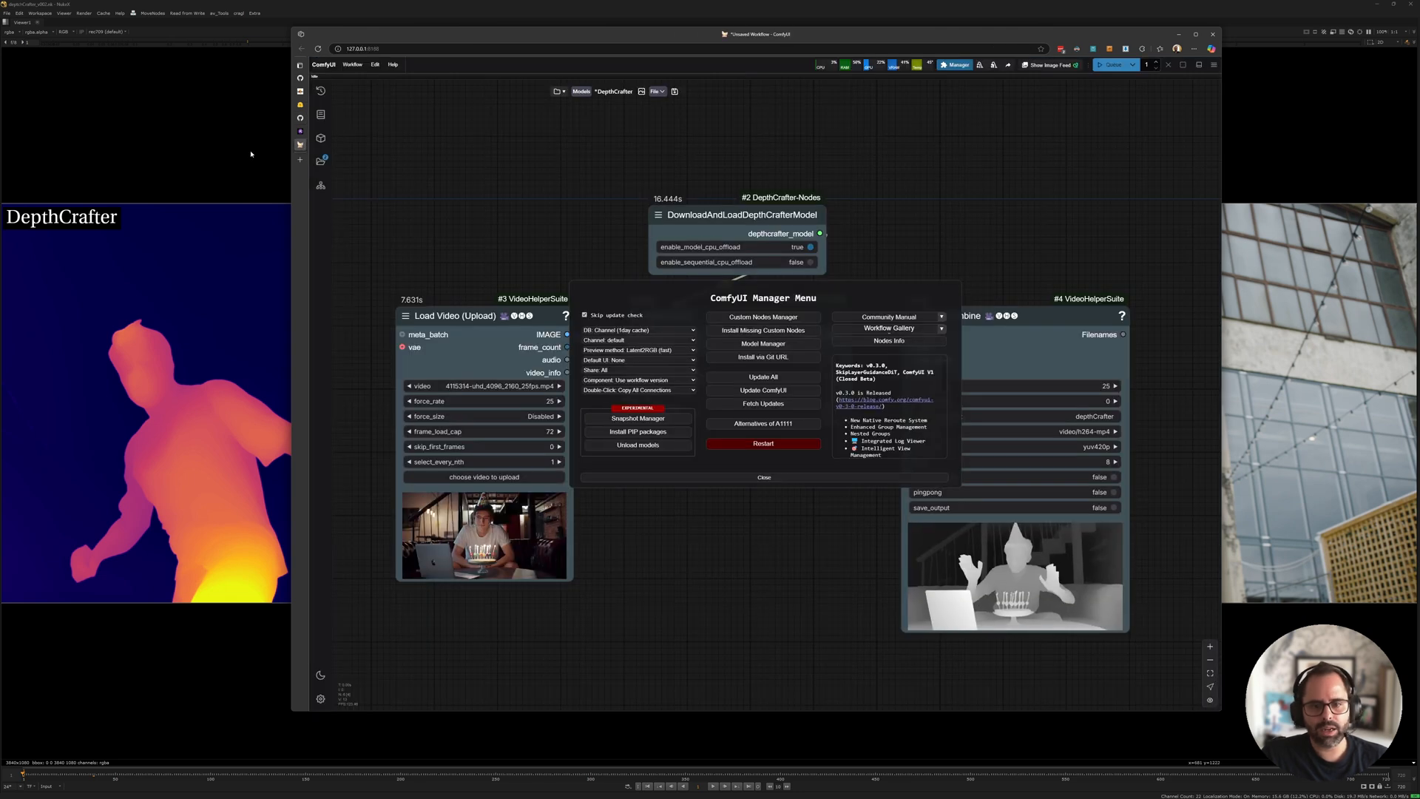
- Close the Manager menu to return to the DepthCrafter workflow's nodes
click(763, 477)
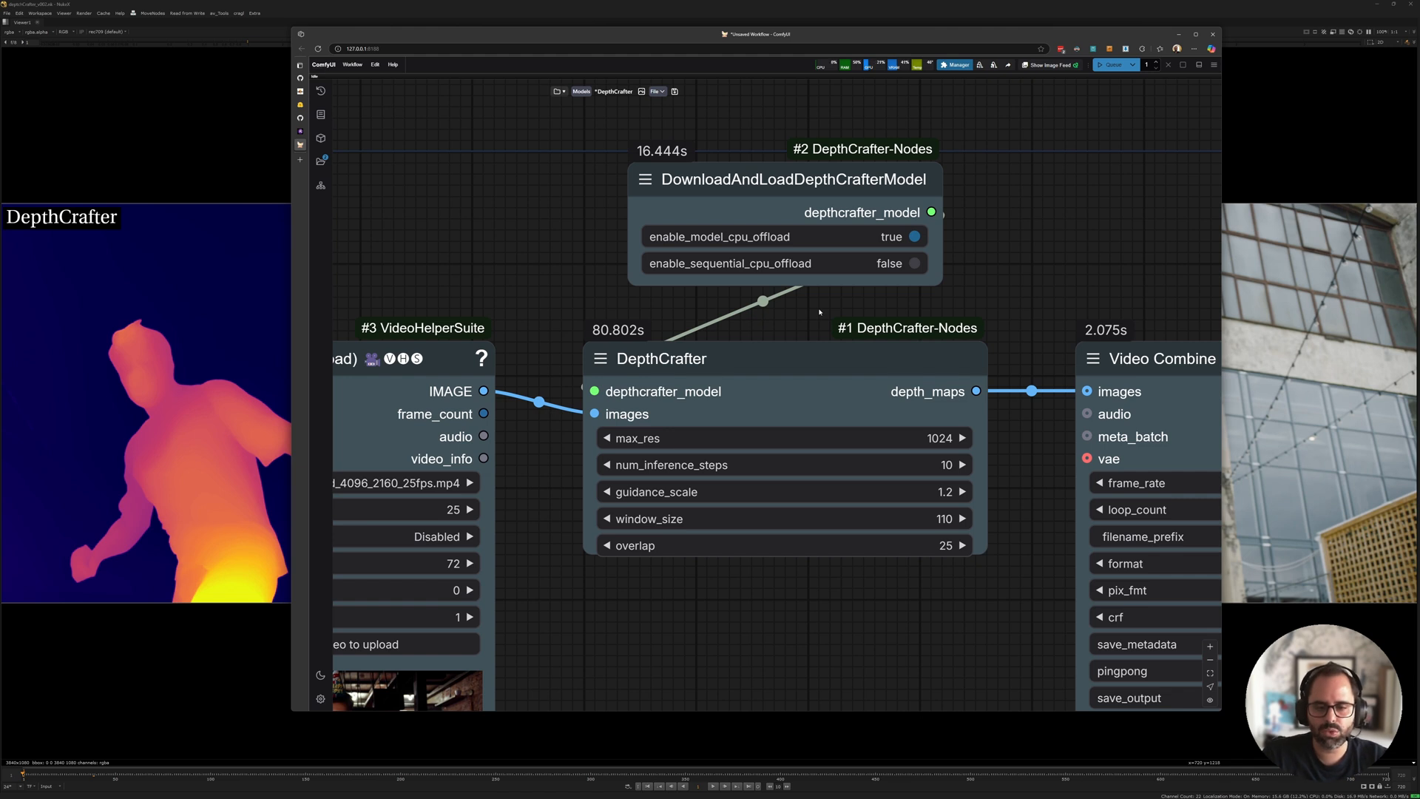
mouse_move(958, 311)
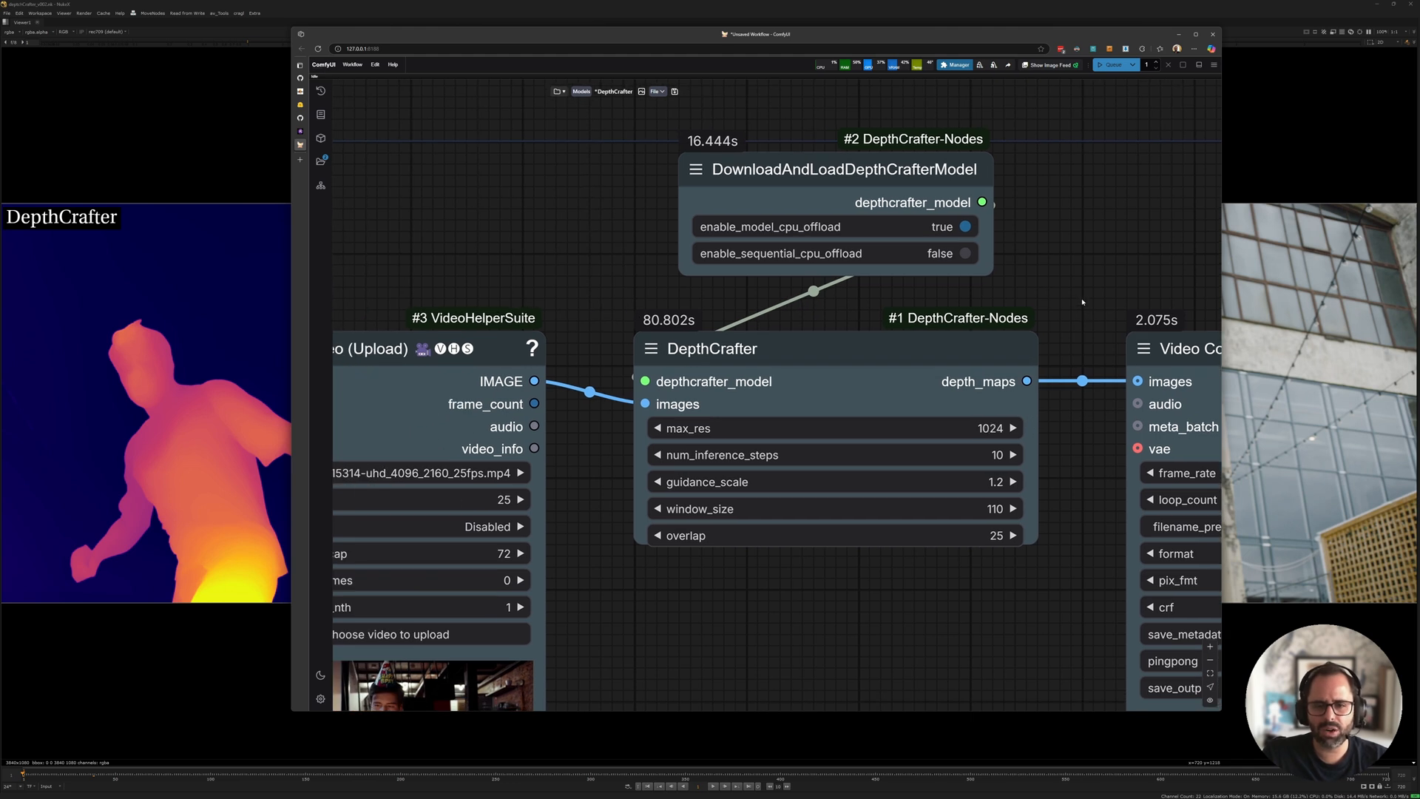
mouse_move(783, 288)
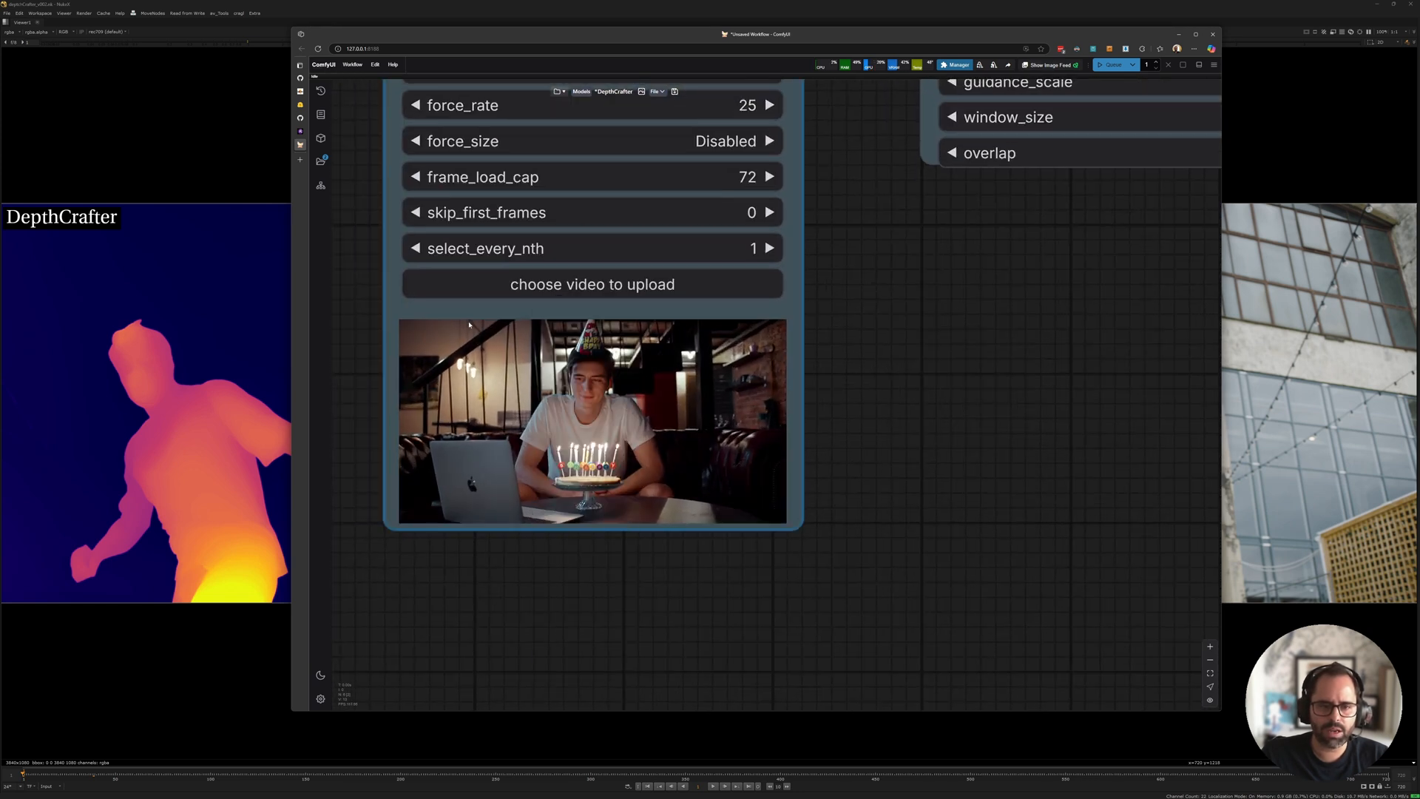
- Change the Load Video preview's playback option for the birthday input video
right_click(592, 421)
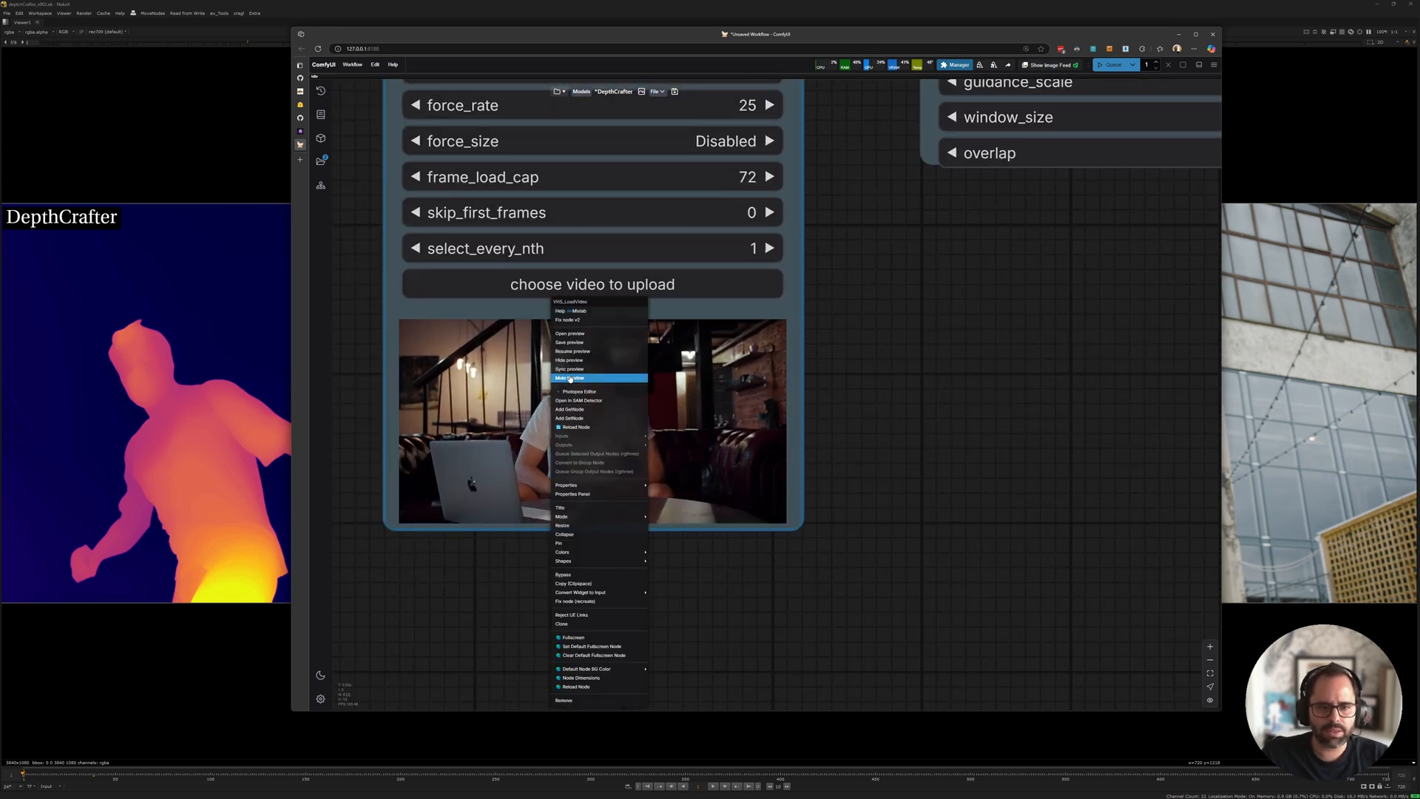
click(570, 378)
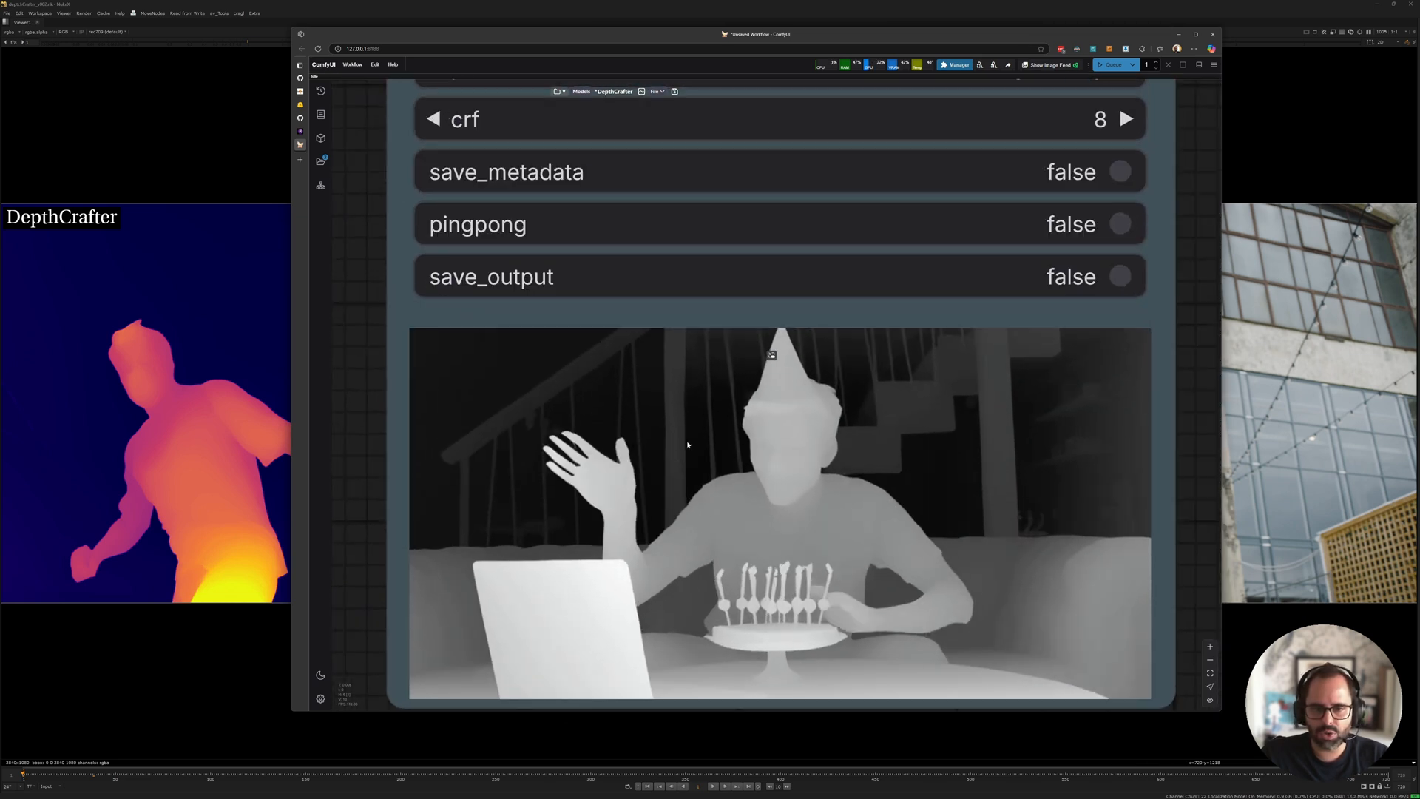
scroll(down, 3)
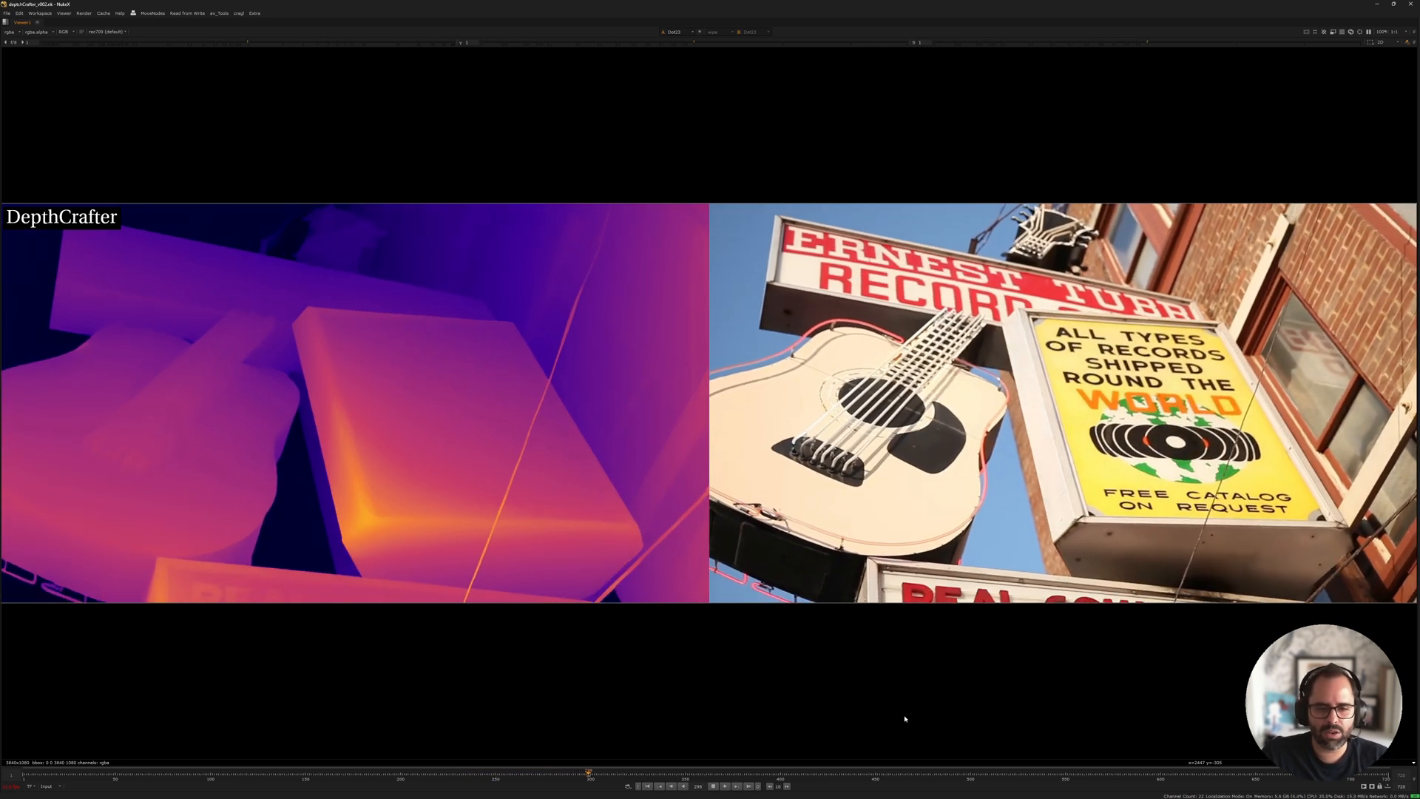
- Play the side-by-side DepthCrafter comparison, then stop on a later frame
click(645, 787)
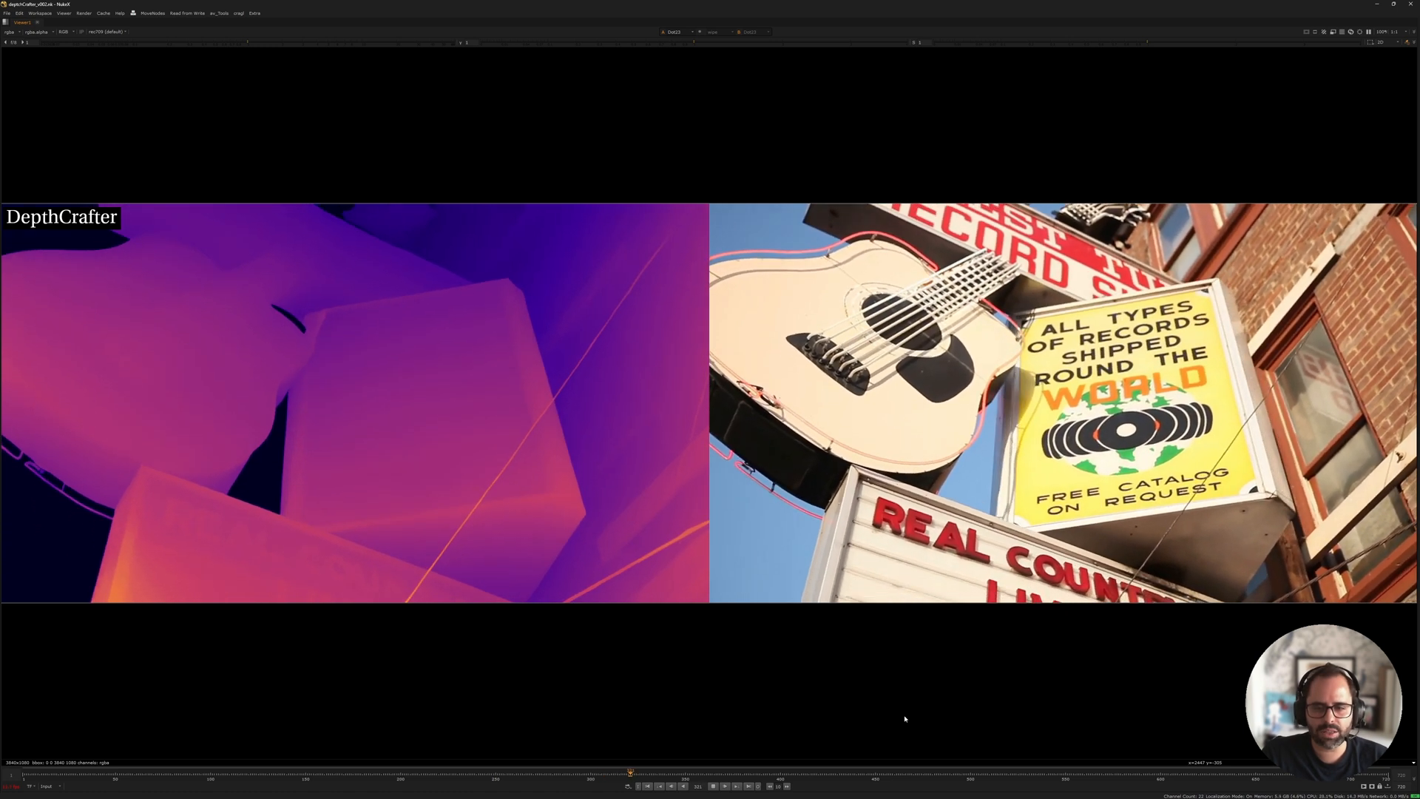
click(644, 787)
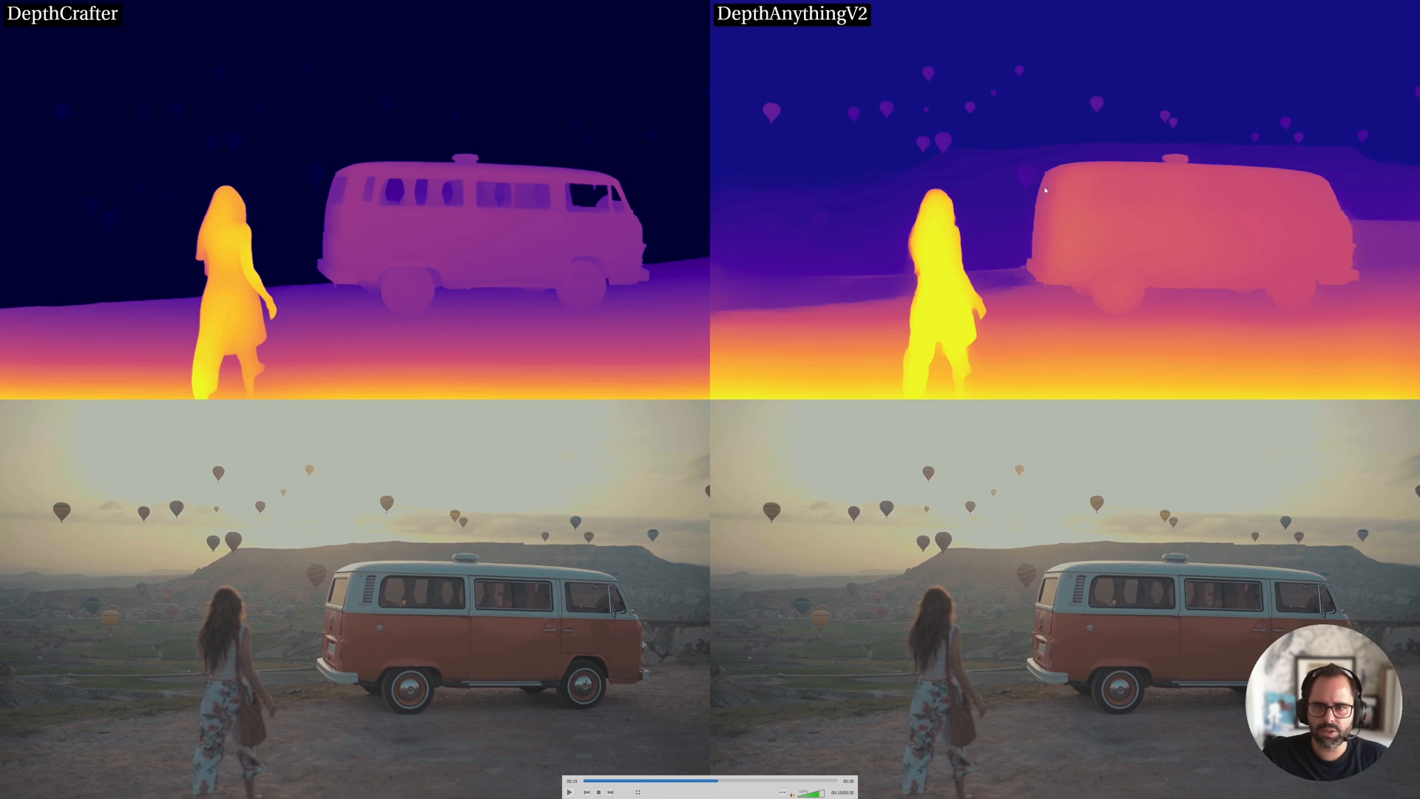
mouse_move(396, 165)
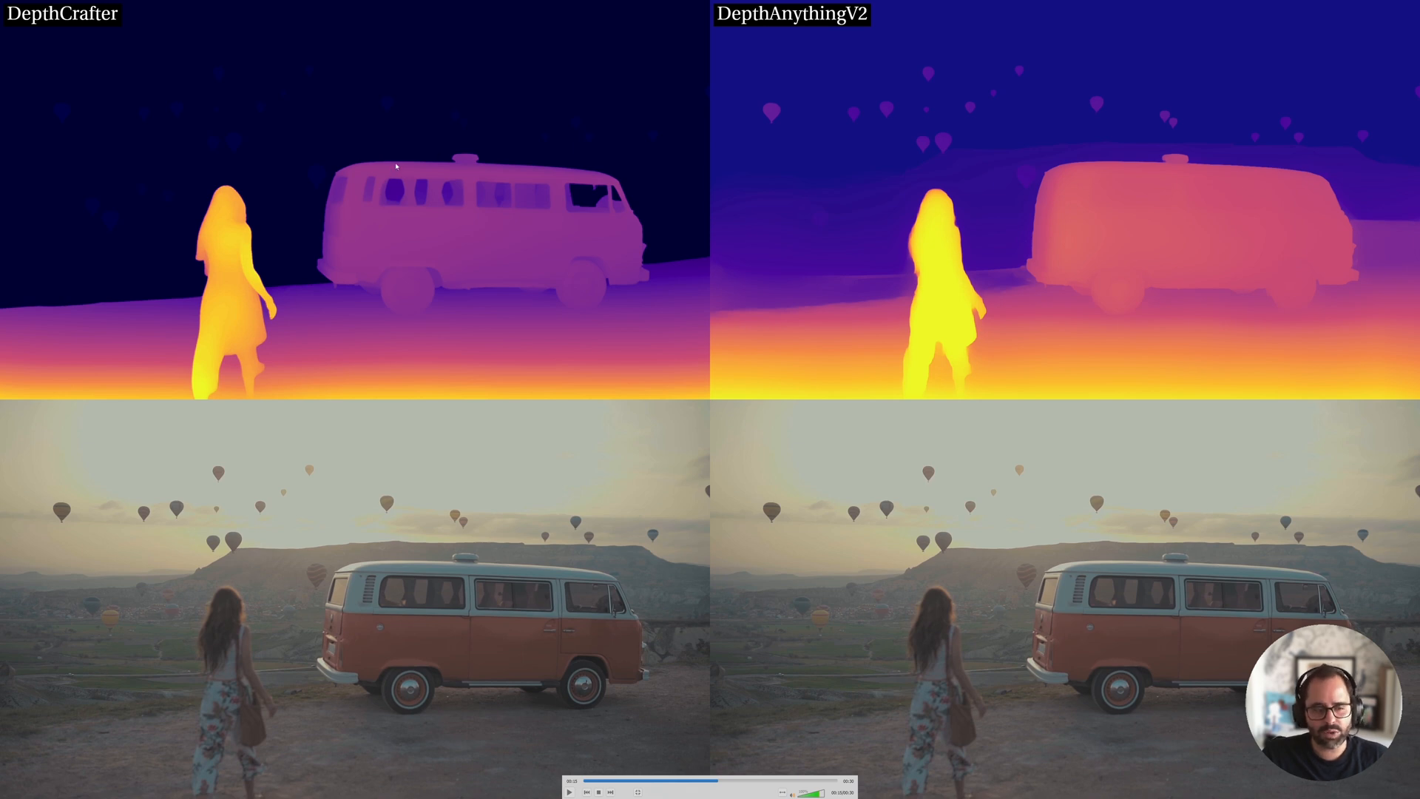
mouse_move(420, 214)
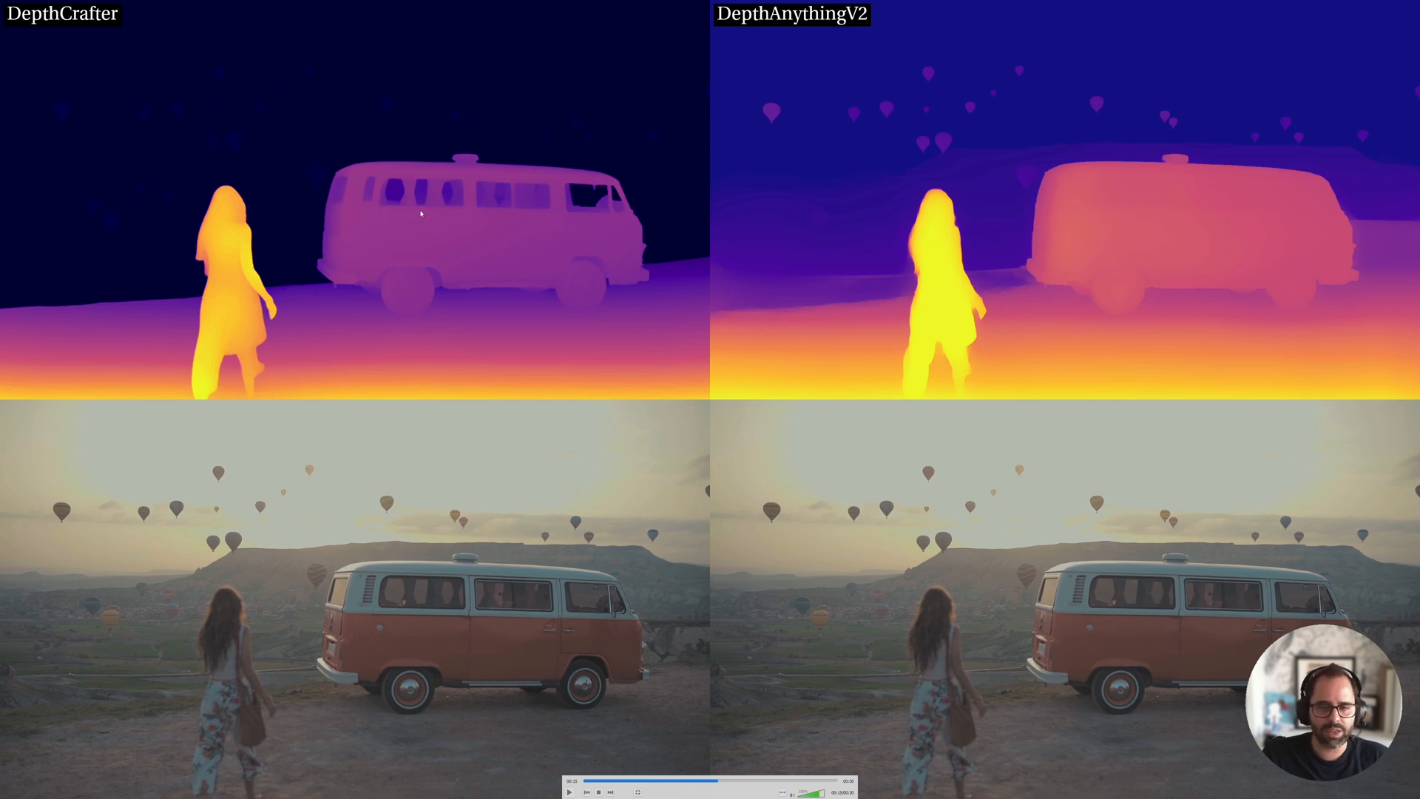
- Click the comparison frame twice as it moves from the van scene to the beach runner
click(568, 790)
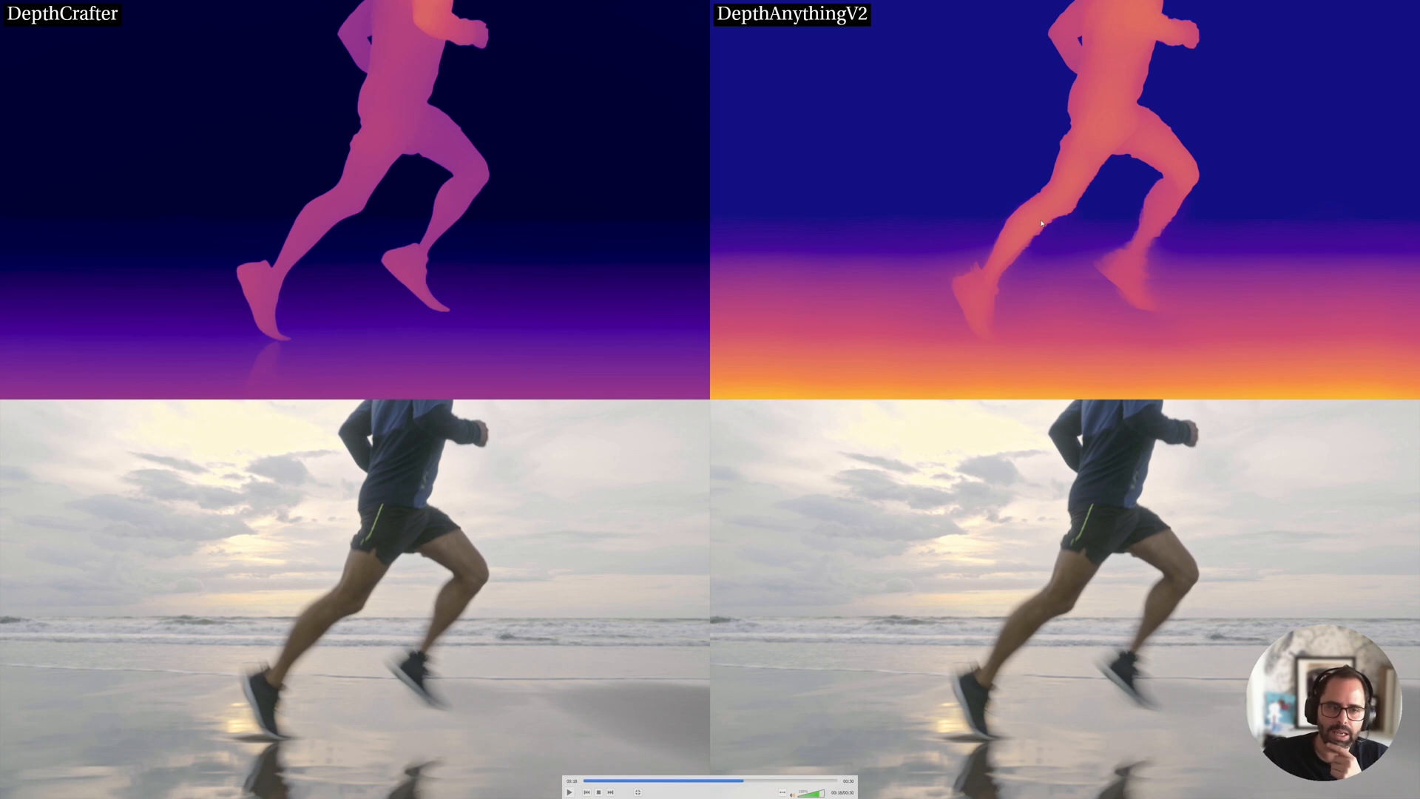
mouse_move(886, 475)
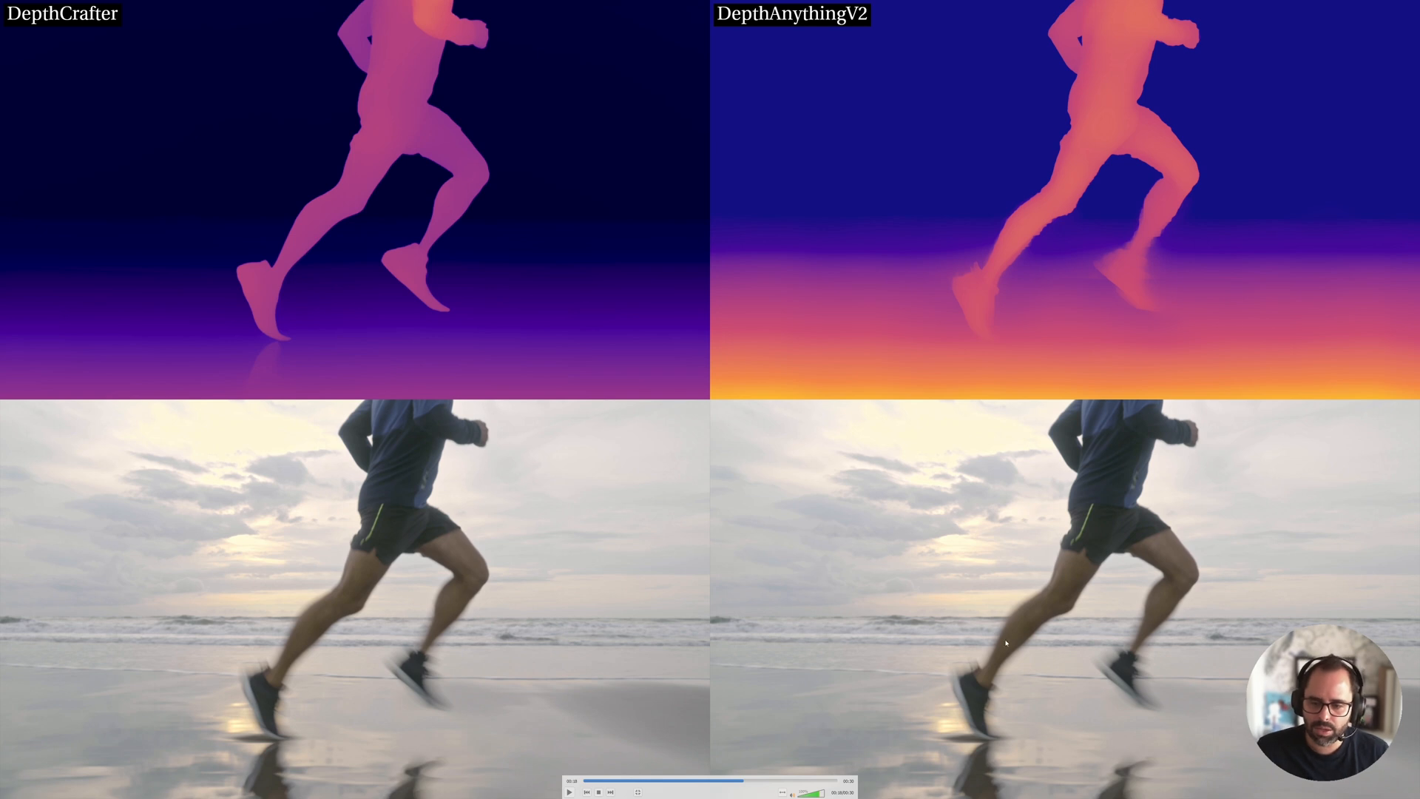
click(568, 791)
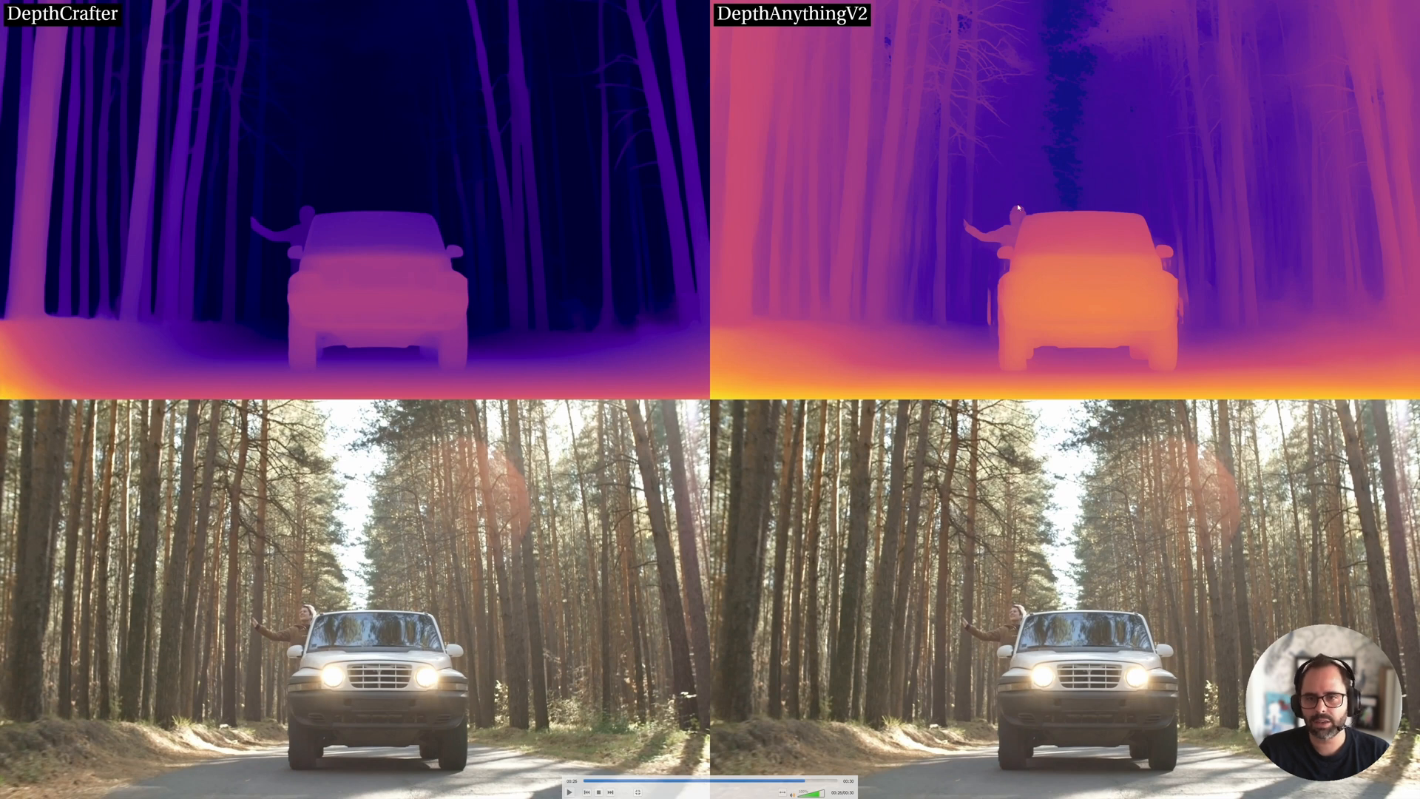
mouse_move(256, 124)
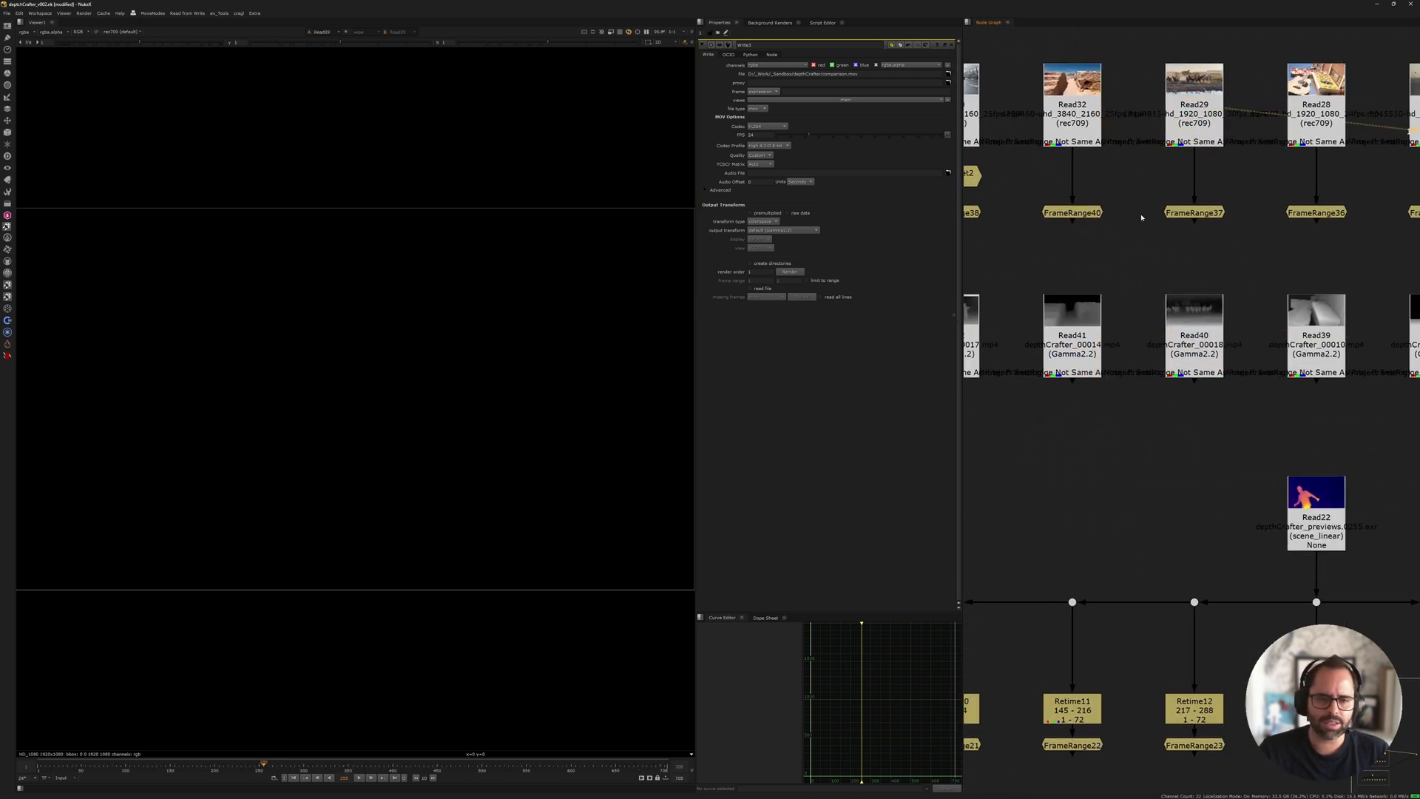
- View the horse herd's grayscale depth map in Nuke's Viewer
click(1194, 212)
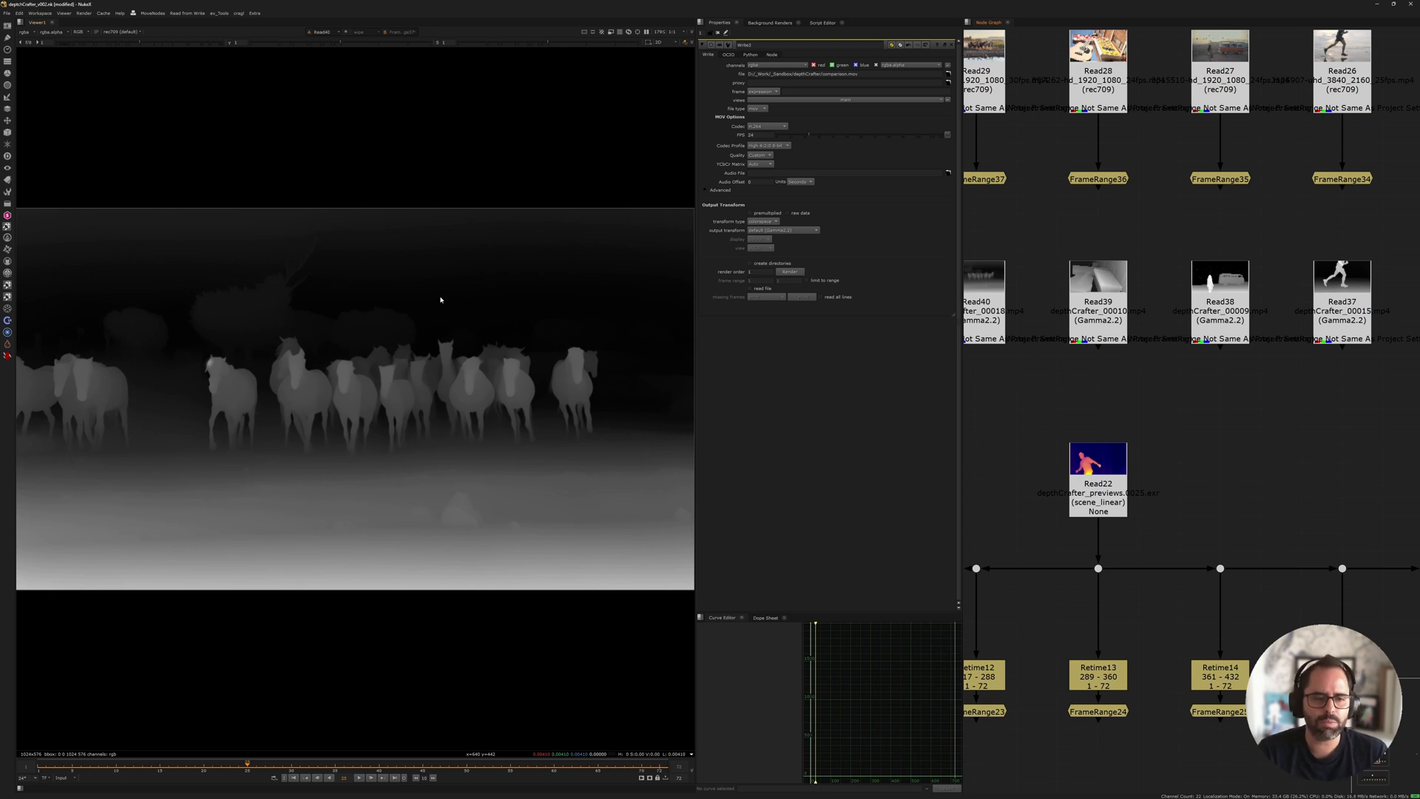
mouse_move(642, 252)
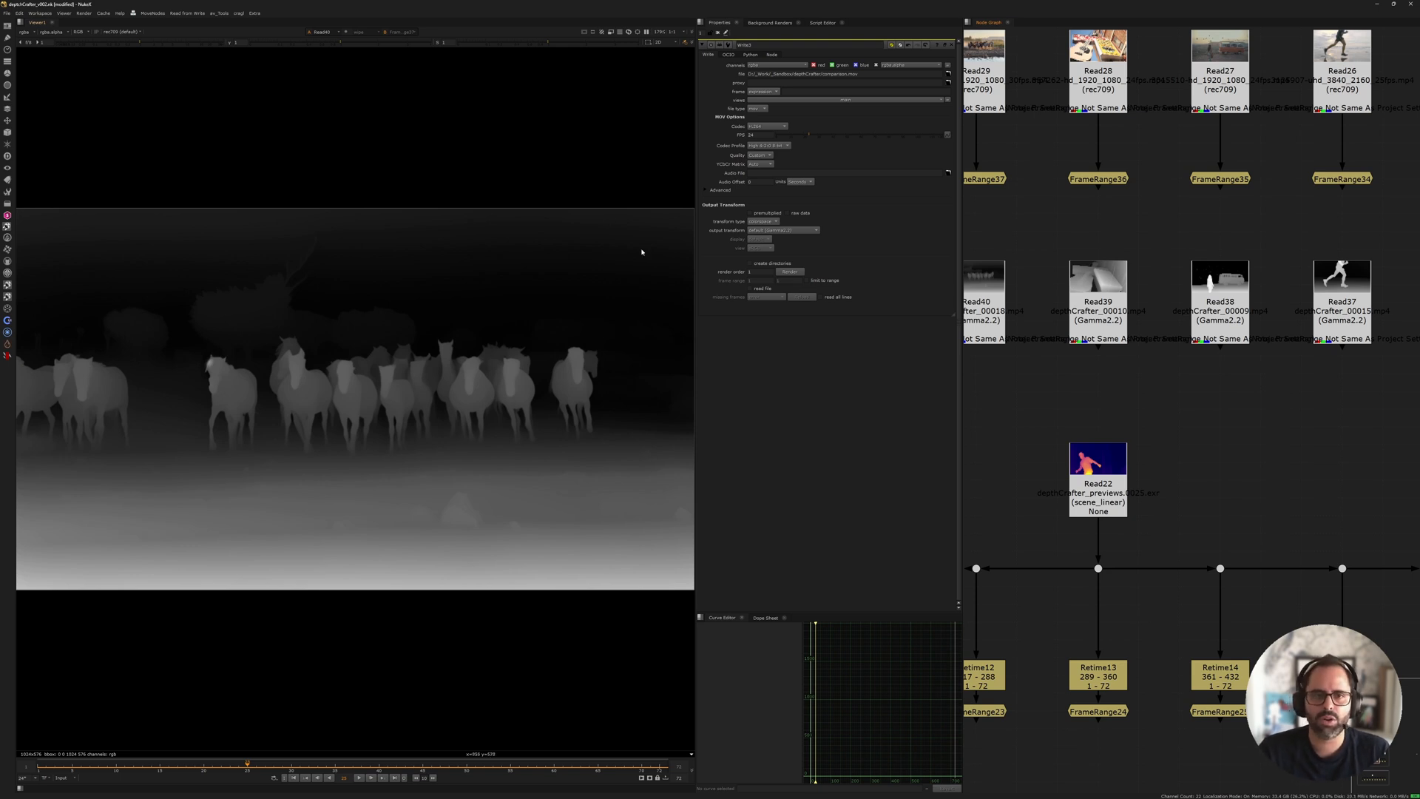